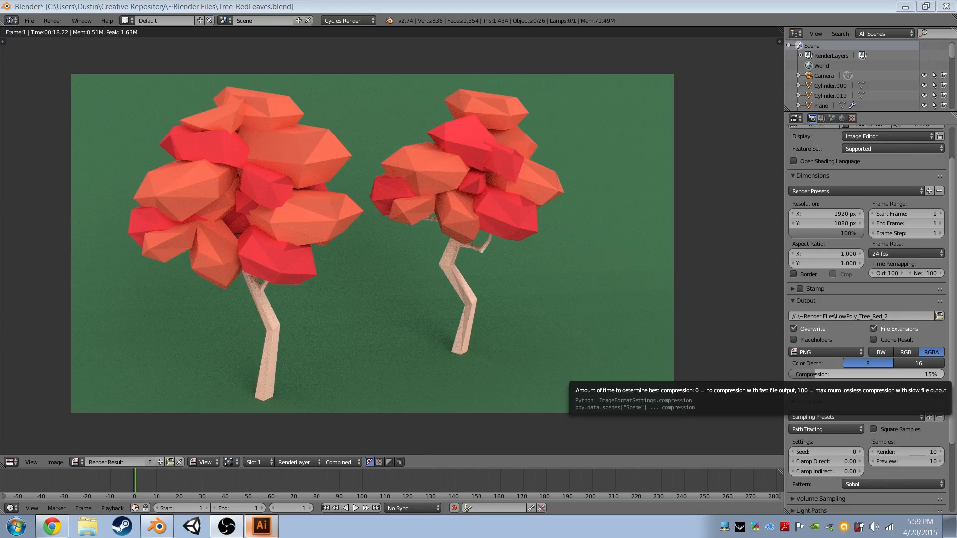
mouse_move(548, 269)
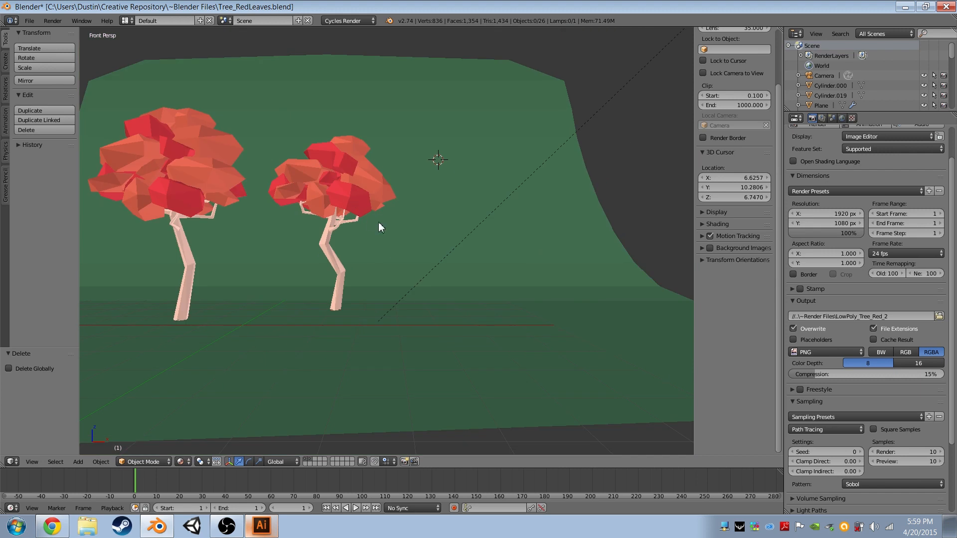
Switch the viewport to a flat orthographic view of the two red trees.
key("KP_5")
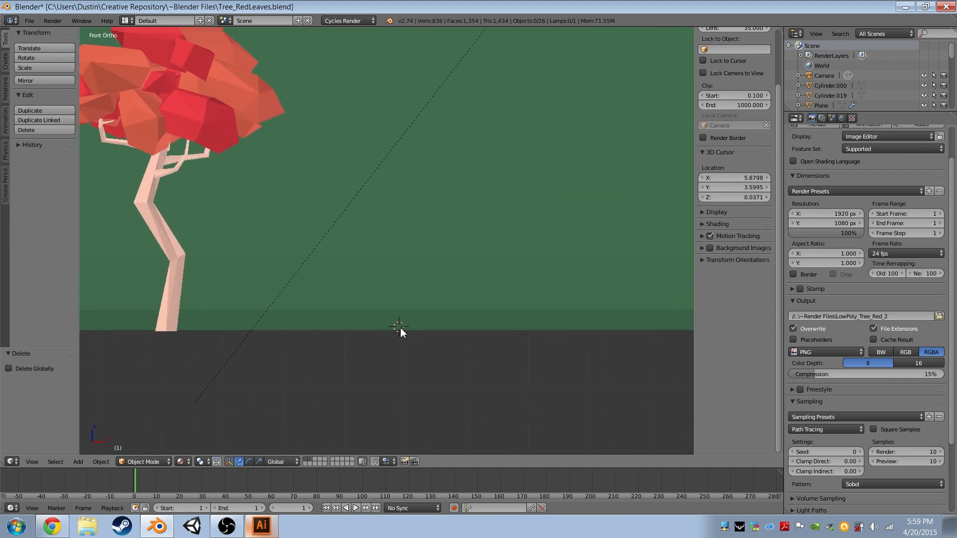
Add a new cylinder at the ground beside the red tree as a trunk.
left_click_drag(397, 323, 339, 304)
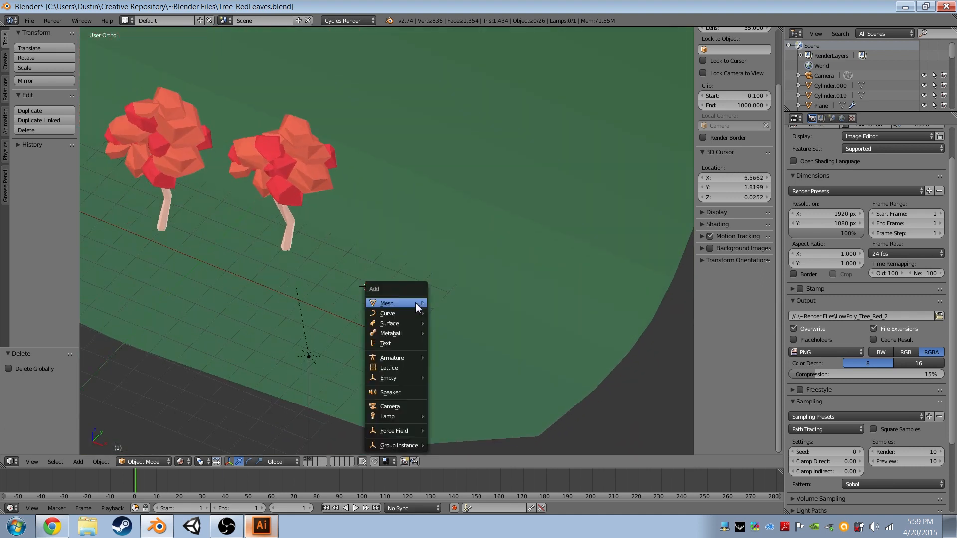
left_click(387, 303)
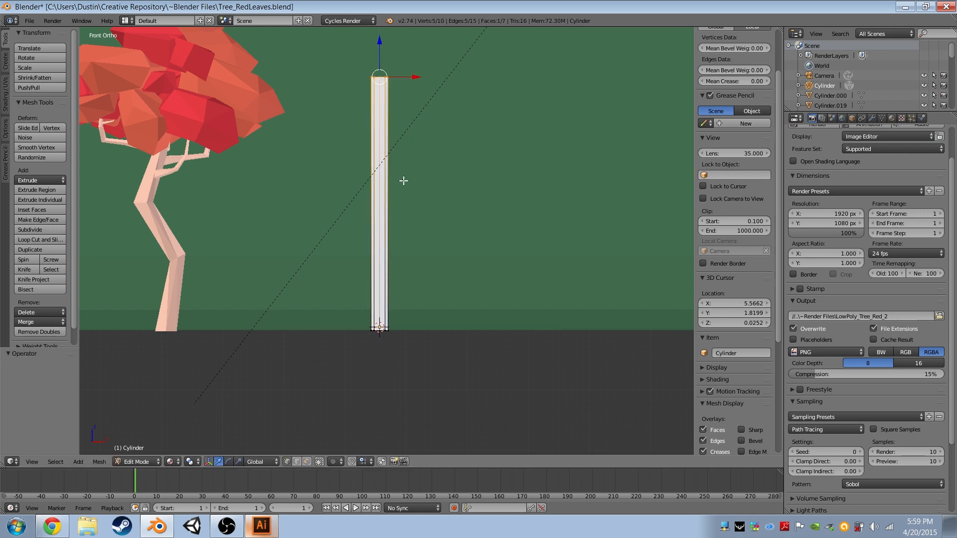
Add evenly spaced loop cuts along the cylinder trunk.
left_click(40, 240)
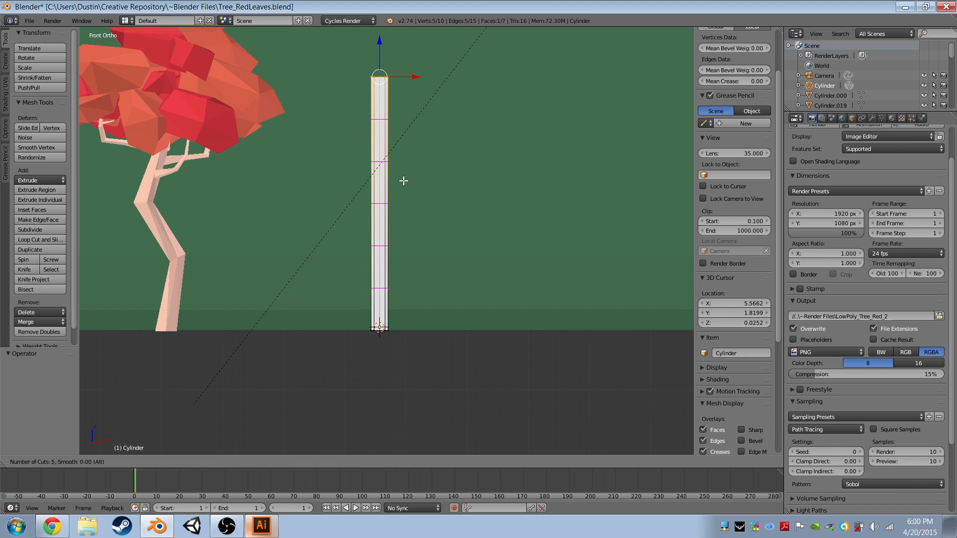
scroll("down", 3)
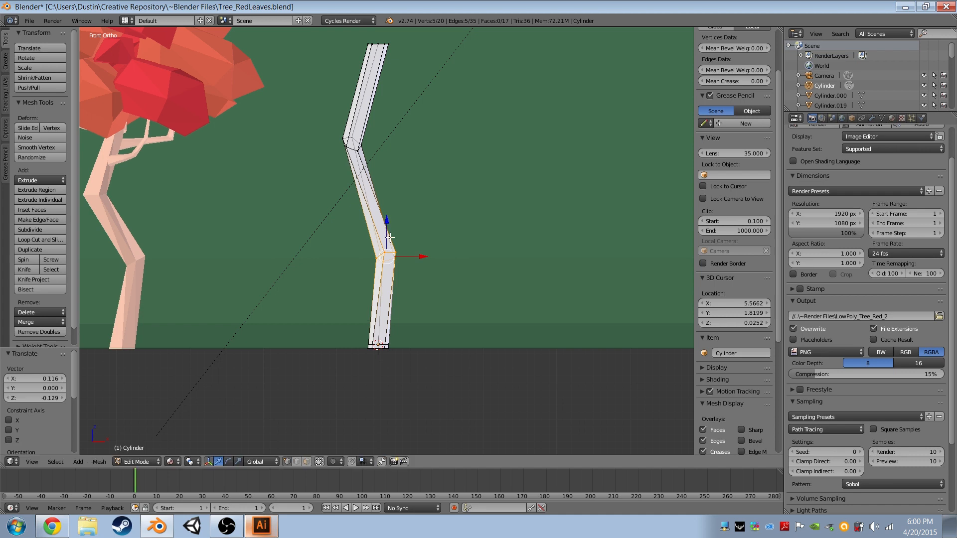
Bend the cut sections into a zigzag trunk, checking its shape from several angles.
key("Tab")
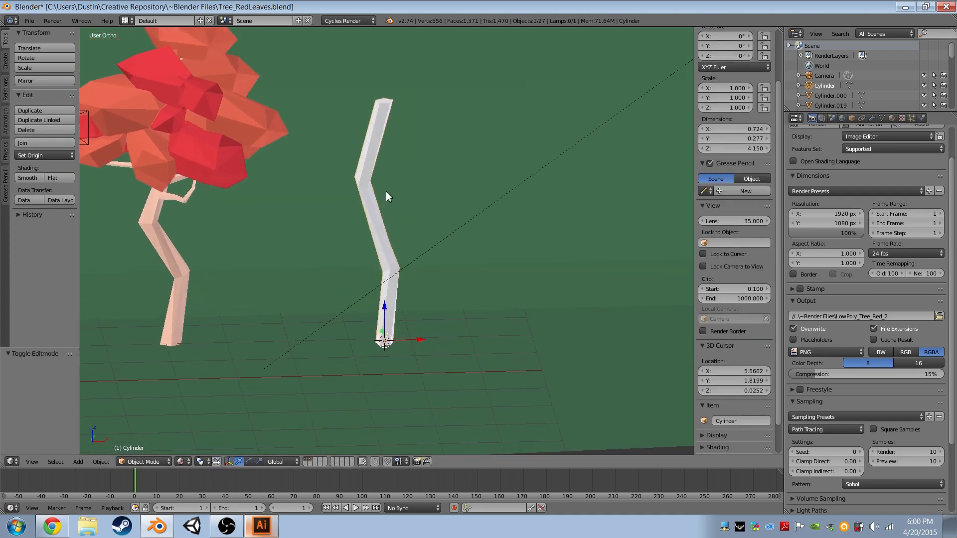
left_click_drag(385, 196, 460, 229)
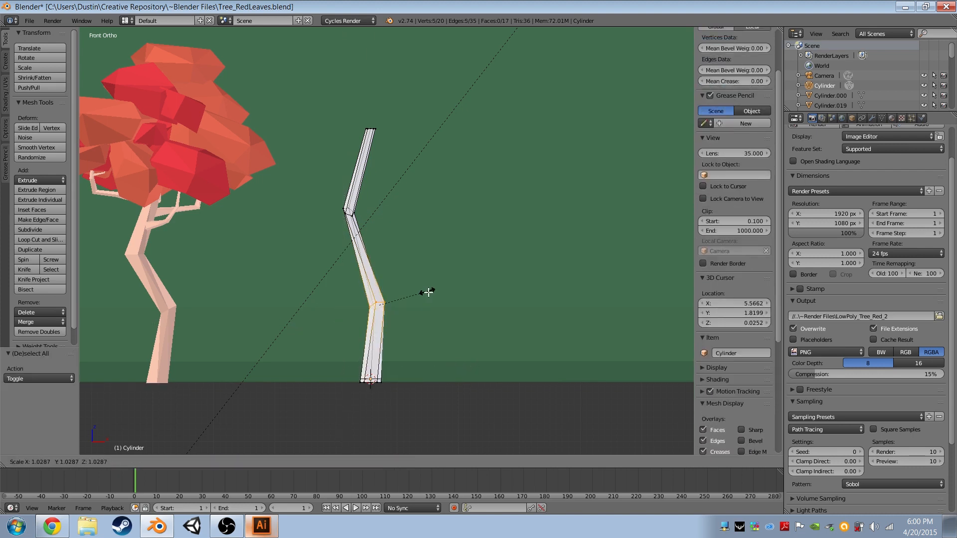
key("Tab")
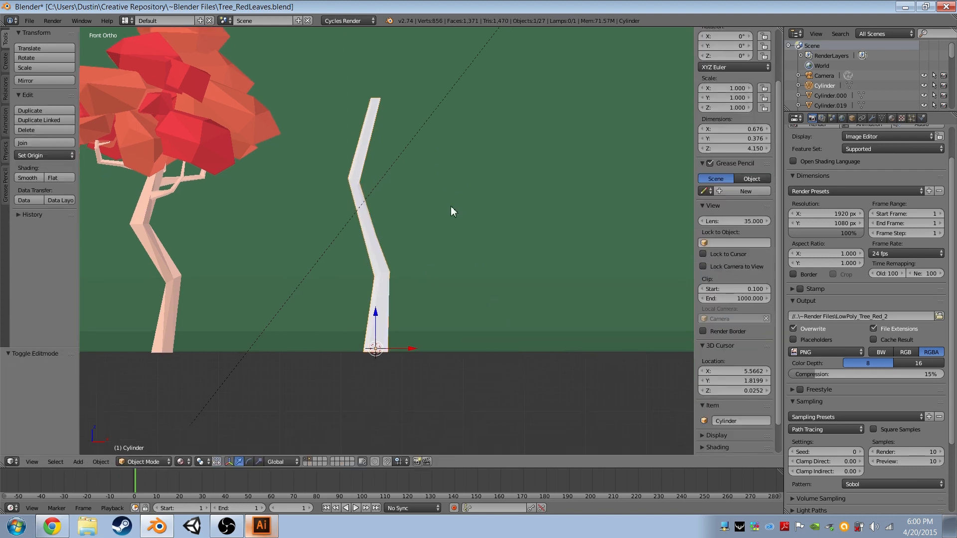
left_click_drag(452, 211, 271, 244)
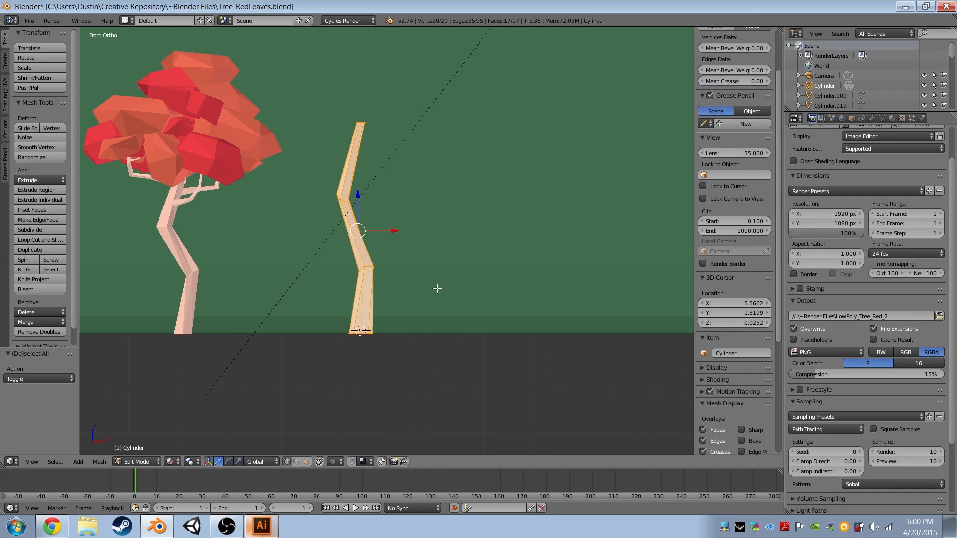
Place the copied trunk piece to the right and rotate it into a branch.
left_click_drag(360, 232, 427, 183)
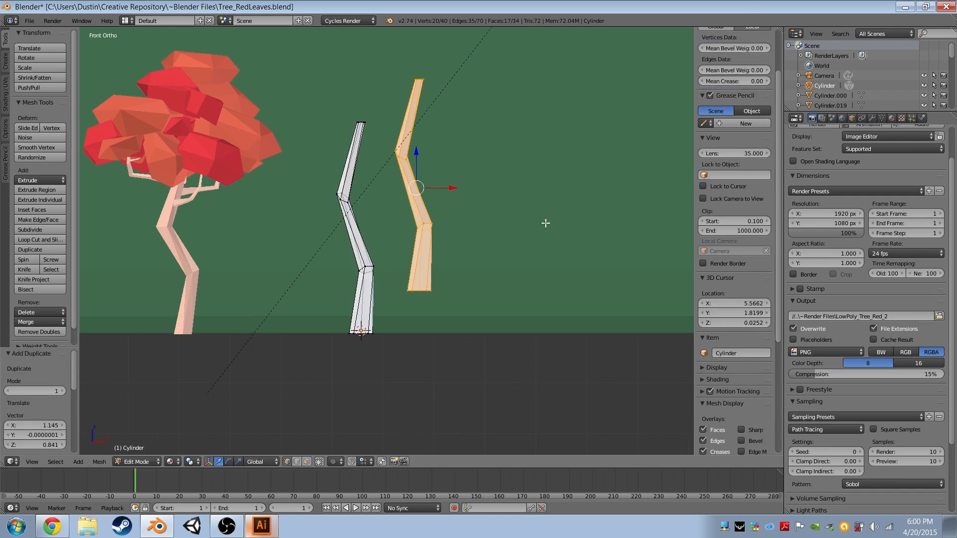
key("r")
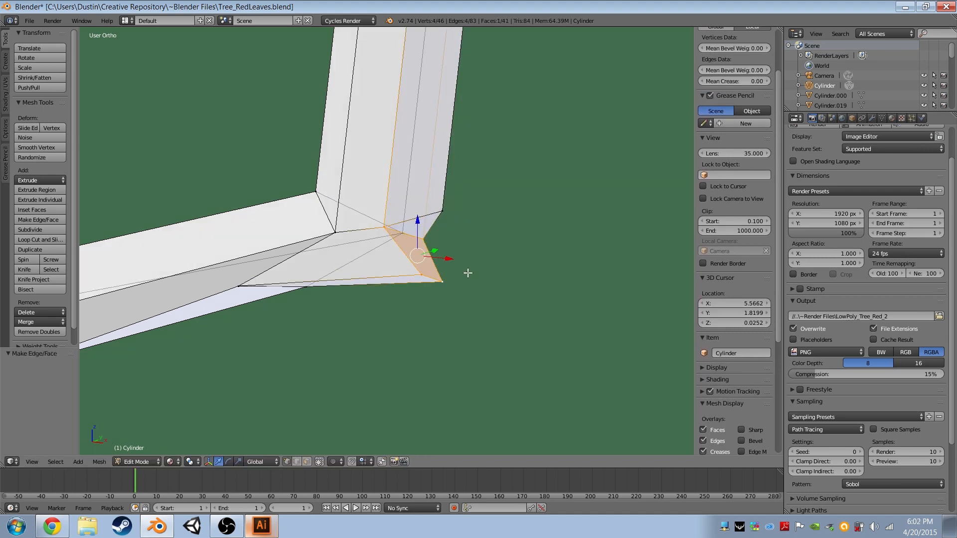
View the branch joint from the front and edit the mesh to turn the tip upward.
key("KP_1")
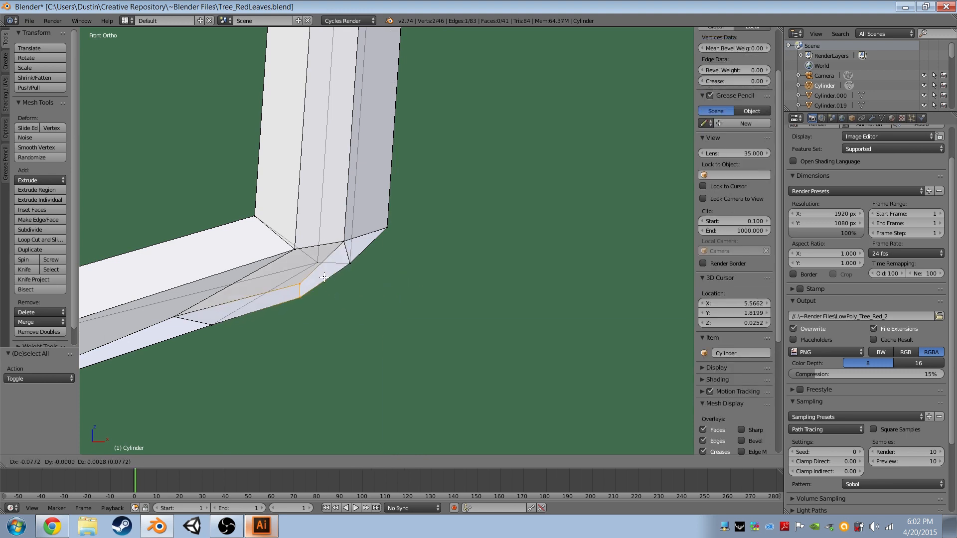
key("Tab")
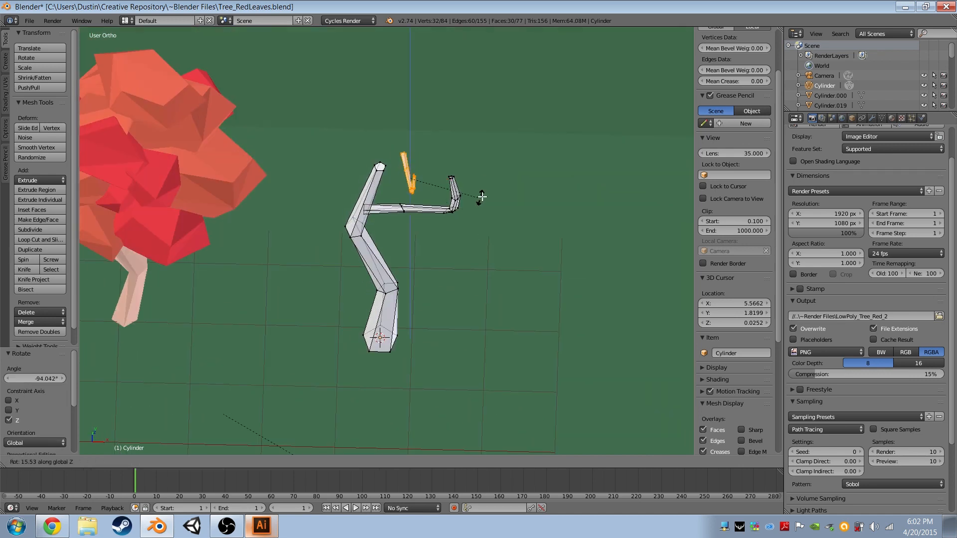
View the trunk from the top while arranging the copied branches around it.
key("KP_7")
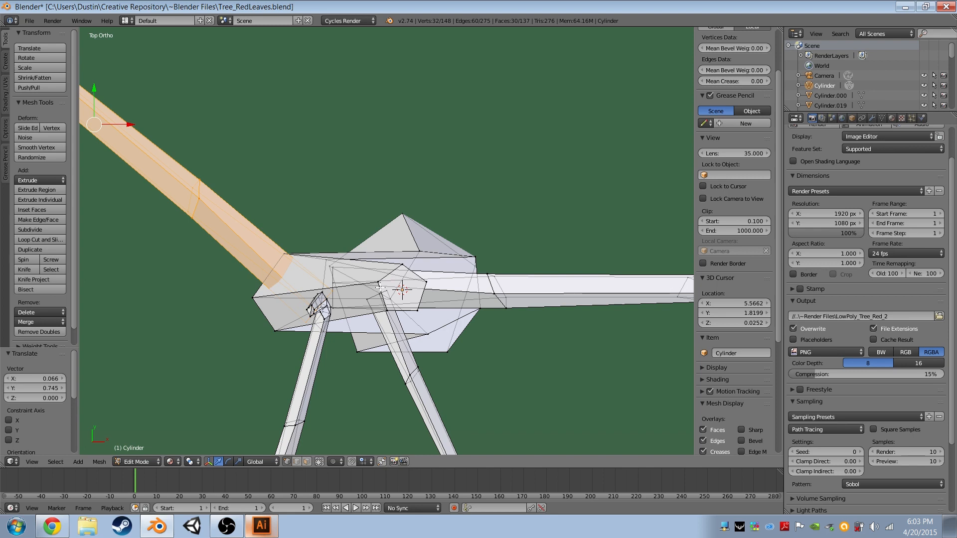
mouse_move(366, 285)
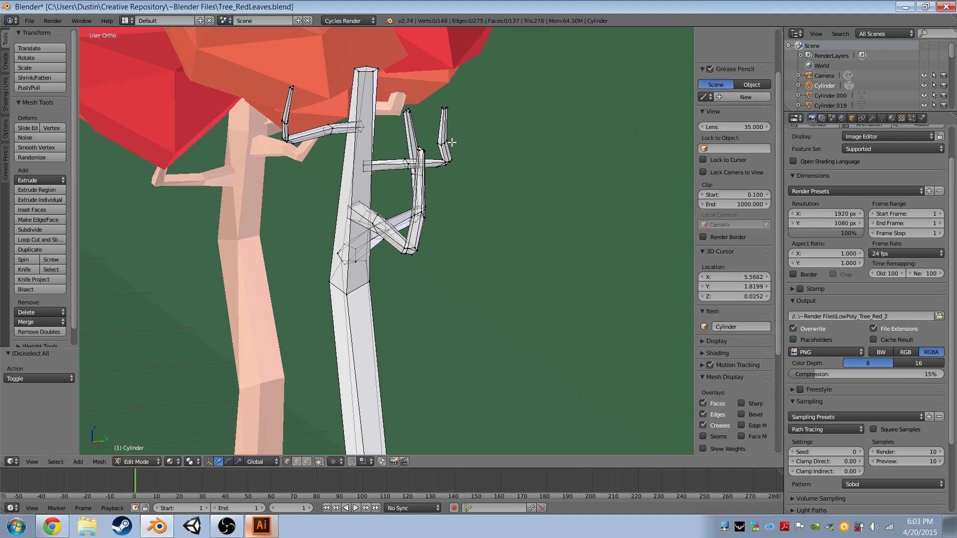
Adjust the four branch tips' vertices and check the whole tree from the front.
key("Tab")
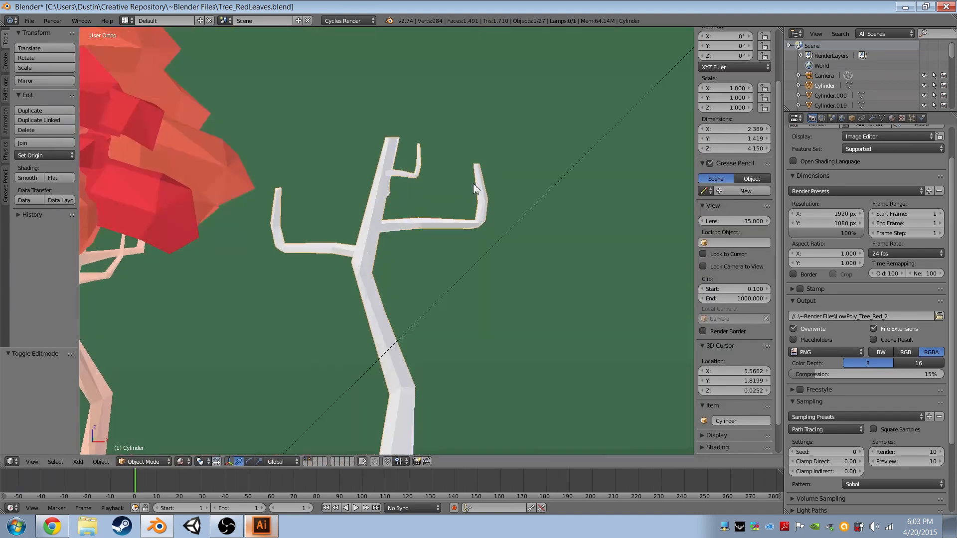
key("Tab")
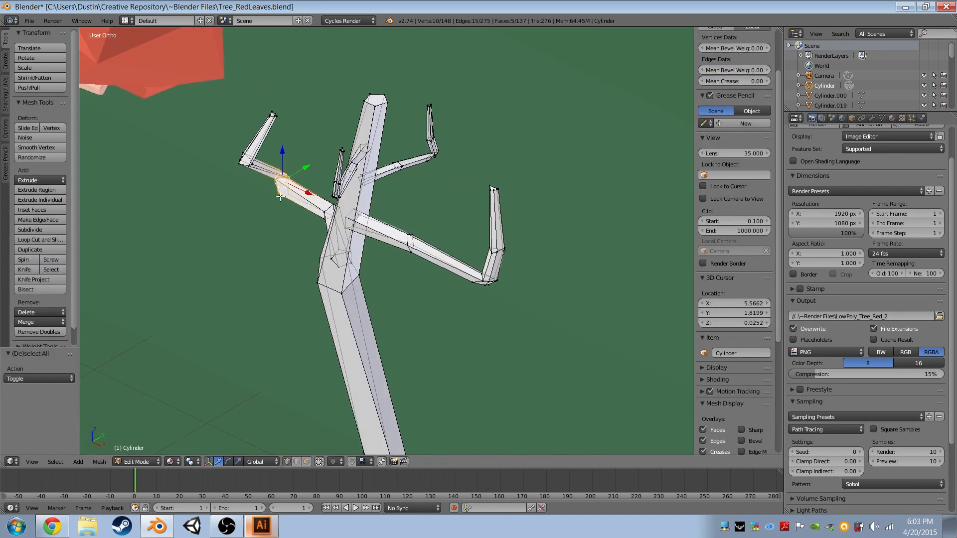
key("Tab")
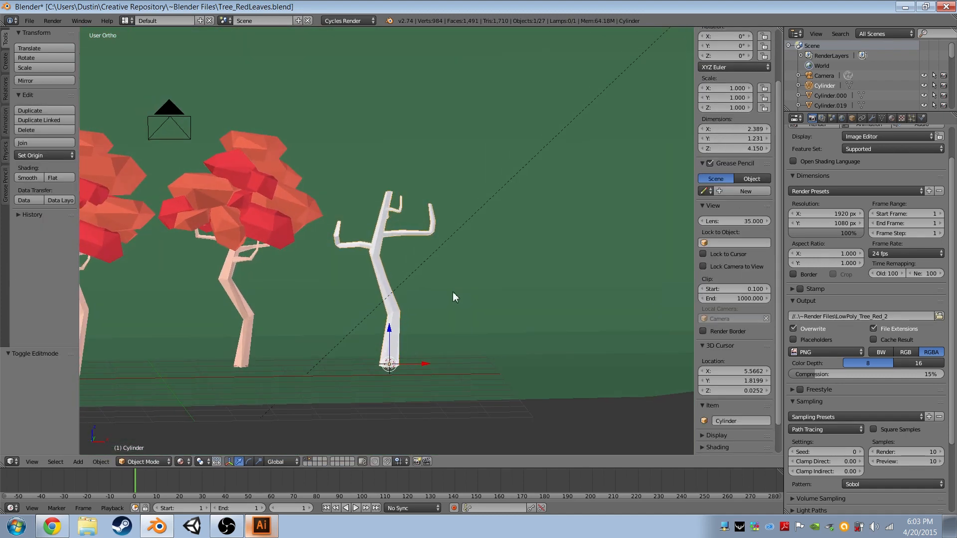
key("KP_1")
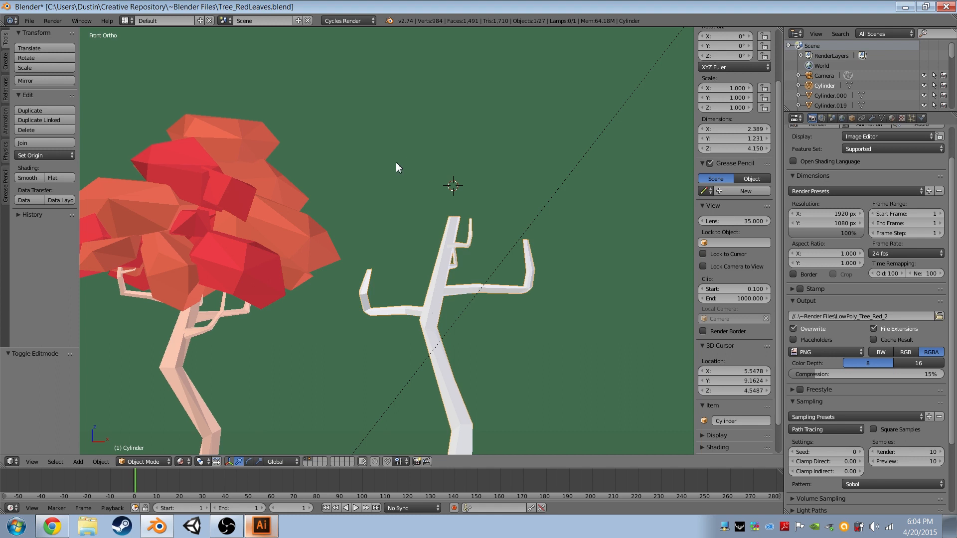
mouse_move(431, 157)
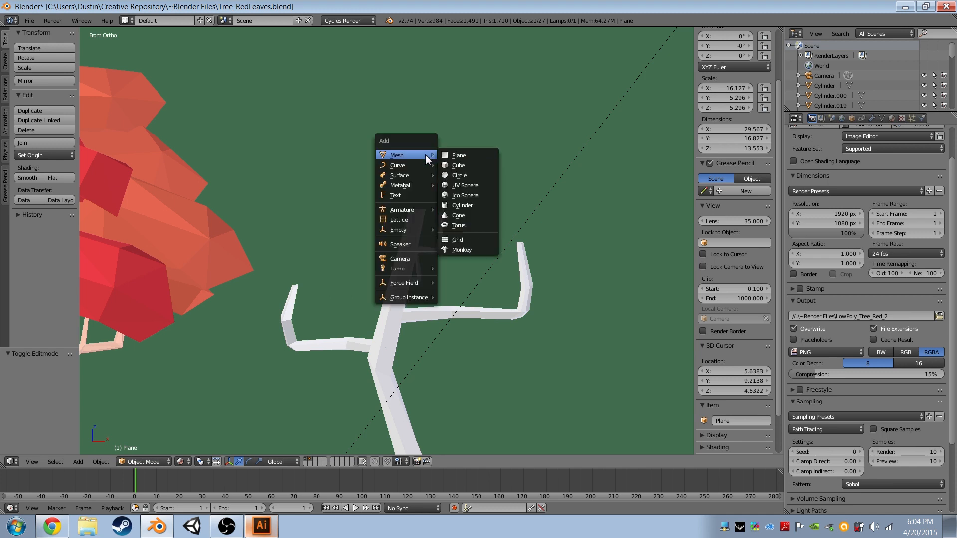
Add an icosphere above the trunk and squash it into a flat leaf cluster with proportional editing.
left_click(465, 185)
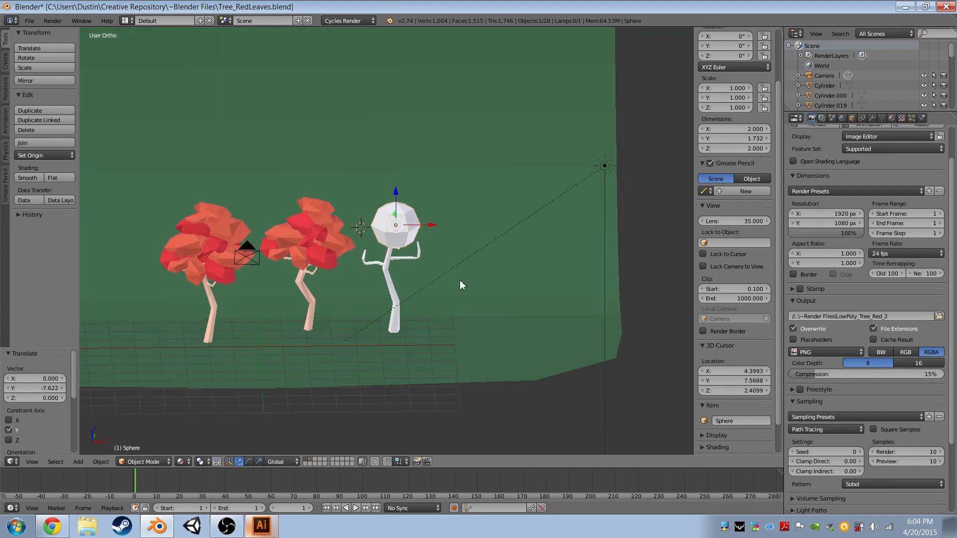
key("KP_1")
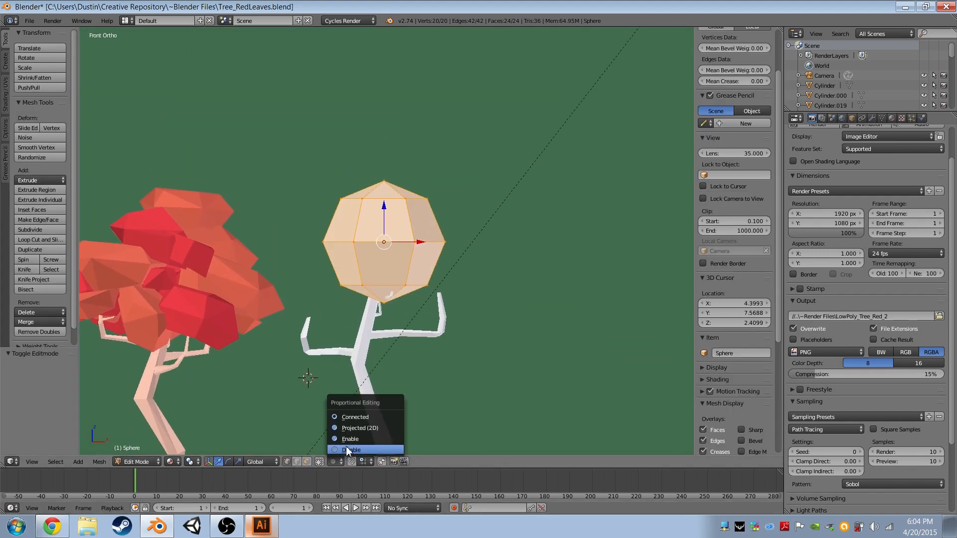
left_click(350, 438)
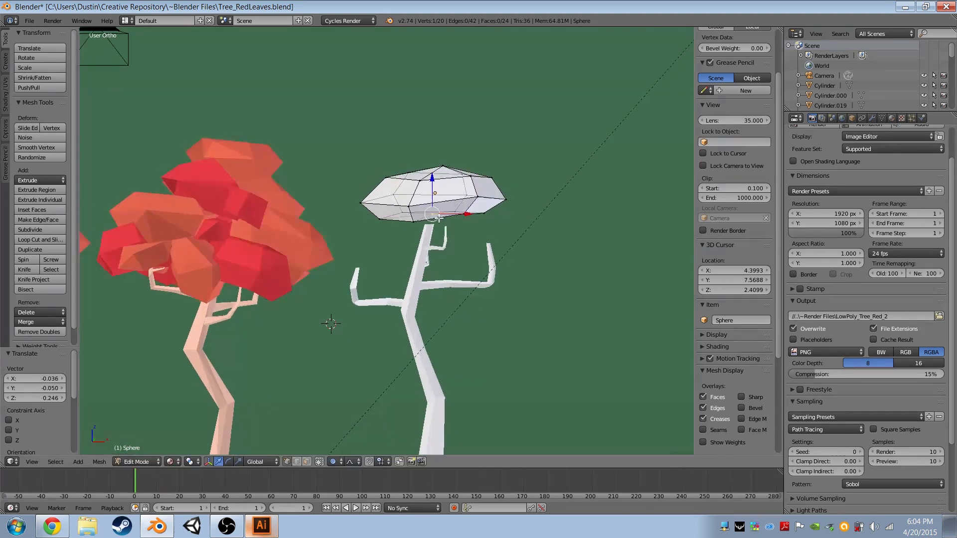
key("Tab")
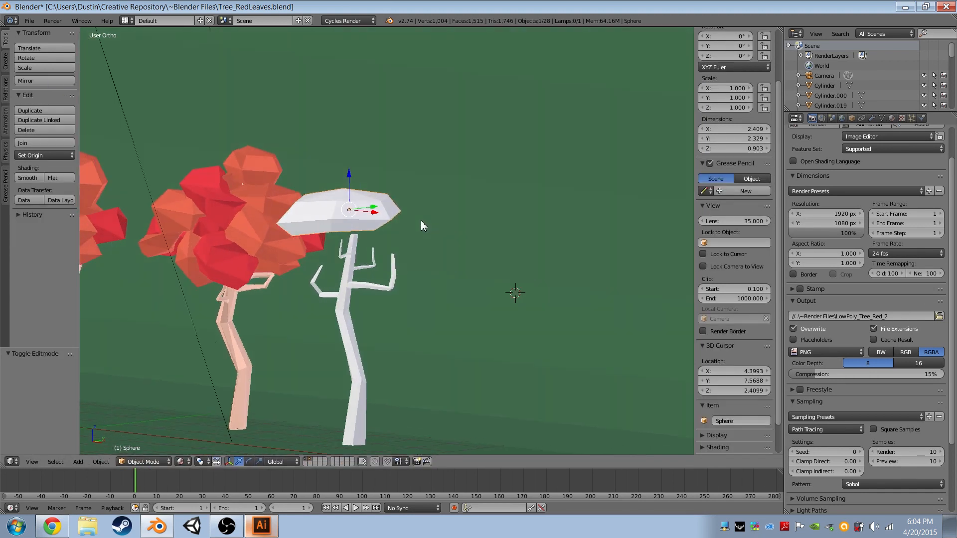
key("KP_1")
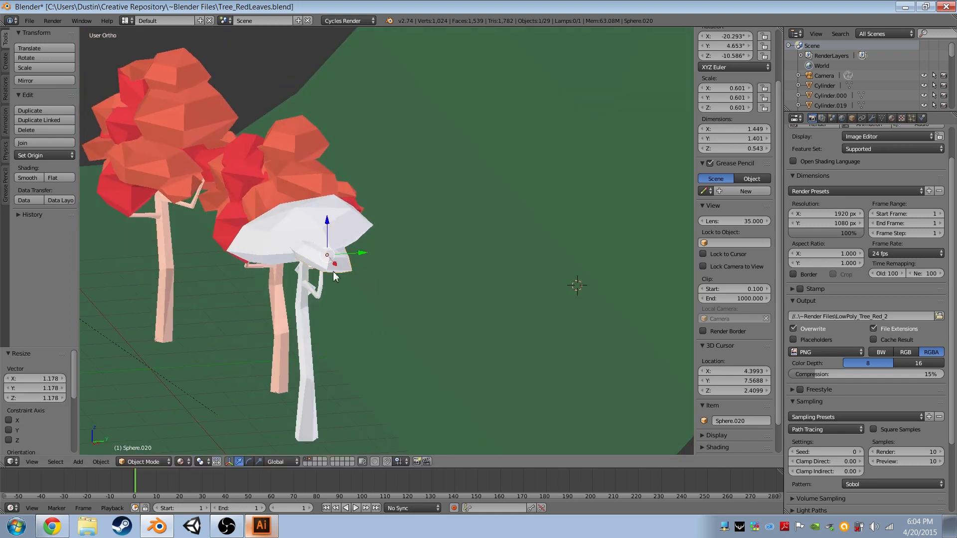
Move the leaf cluster's vertices so the canopy spreads wide over the white tree's branches.
key("Tab")
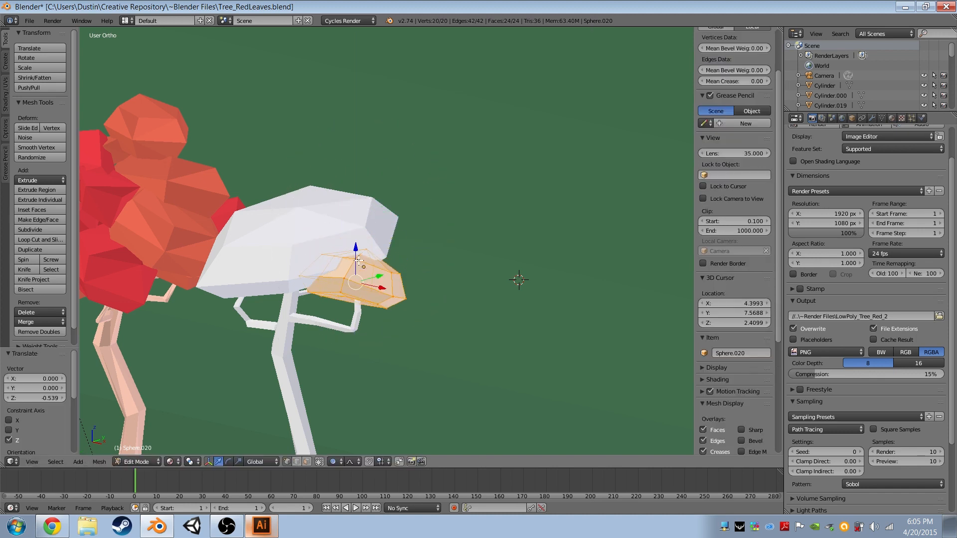
key("Tab")
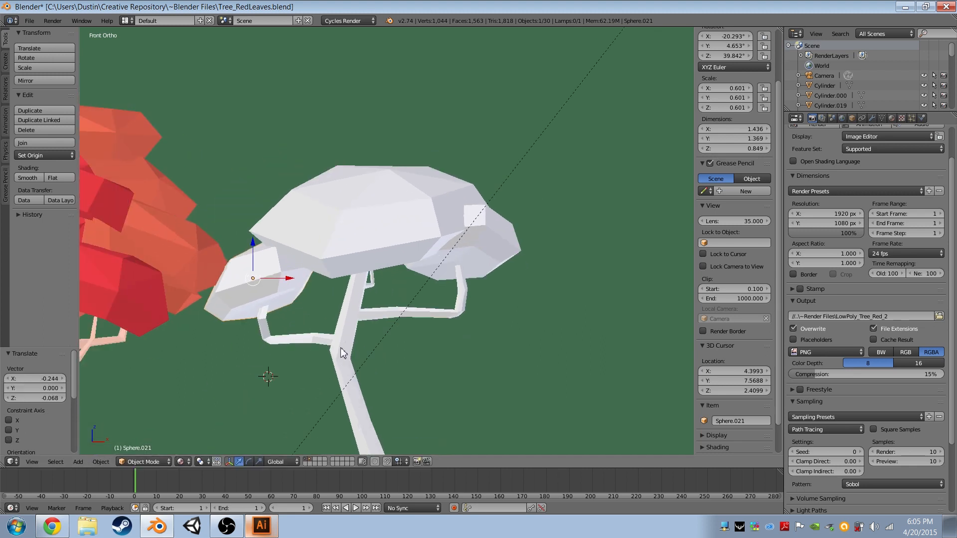
mouse_move(359, 328)
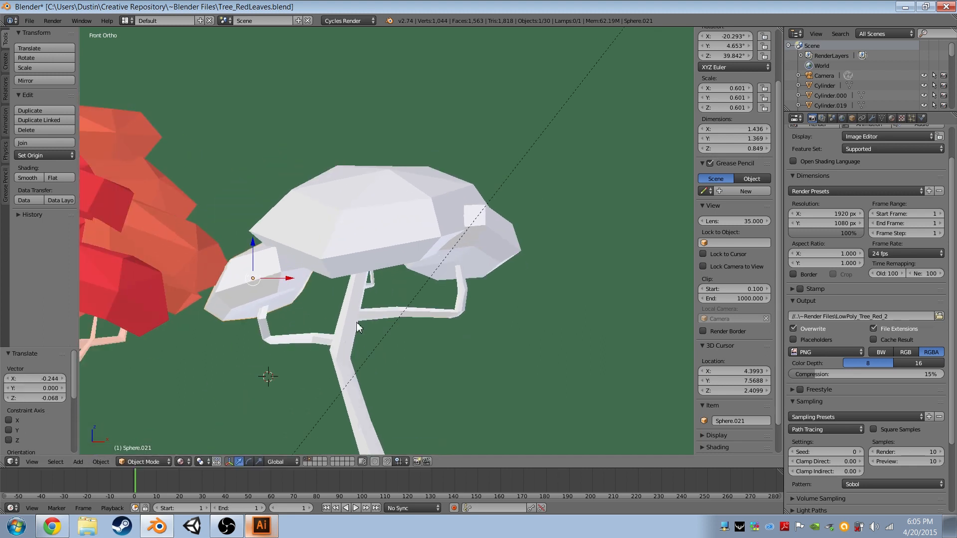
left_click_drag(357, 327, 396, 300)
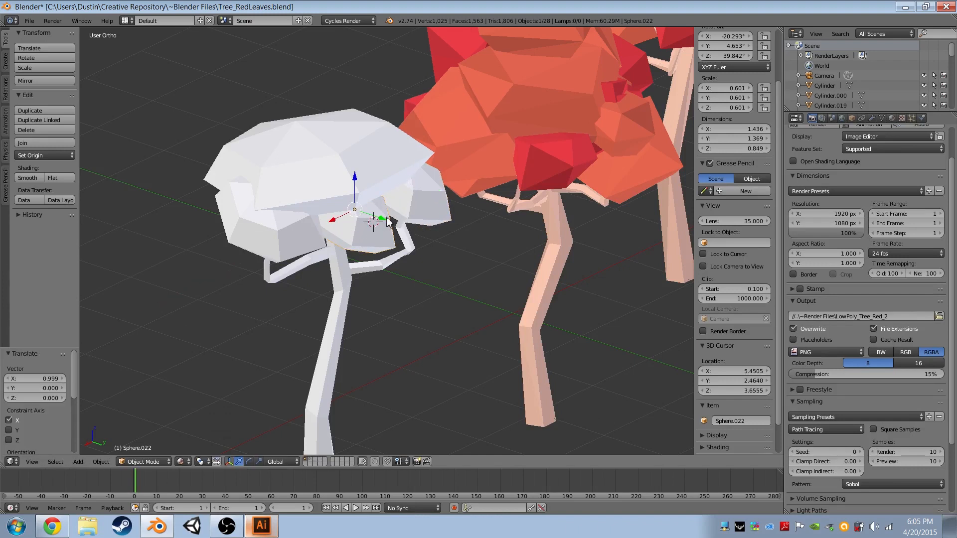
Scale and tilt the small leaf cluster, then view the three trees from the front.
left_click_drag(387, 221, 402, 238)
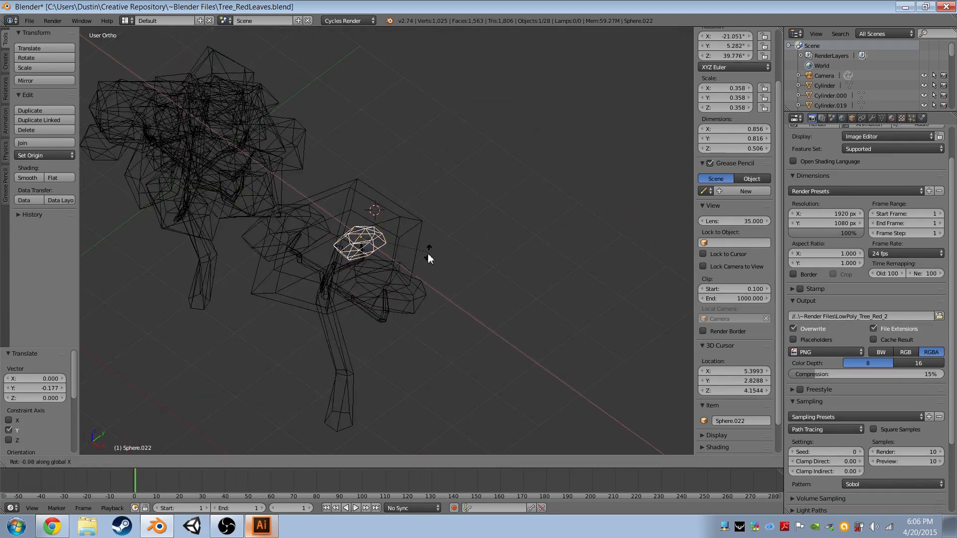
key("Tab")
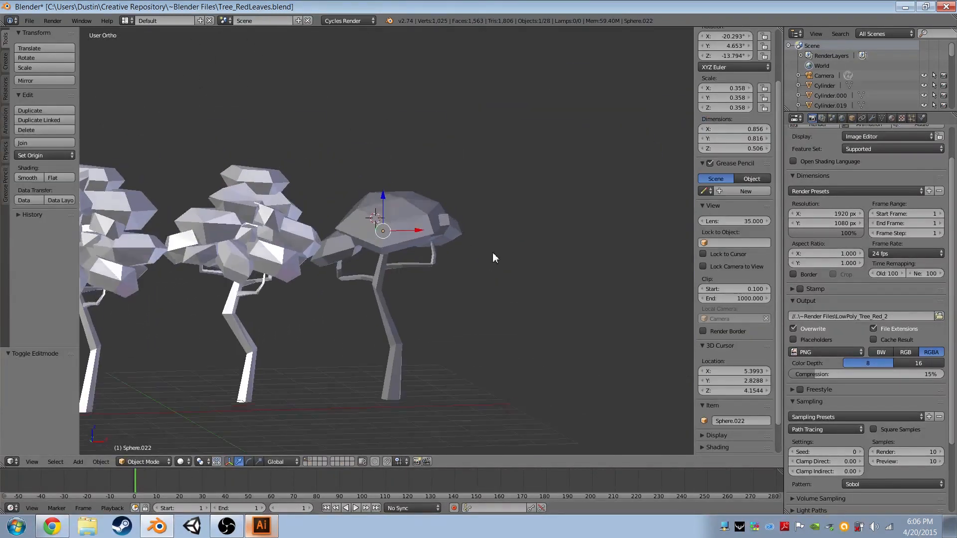
key("KP_1")
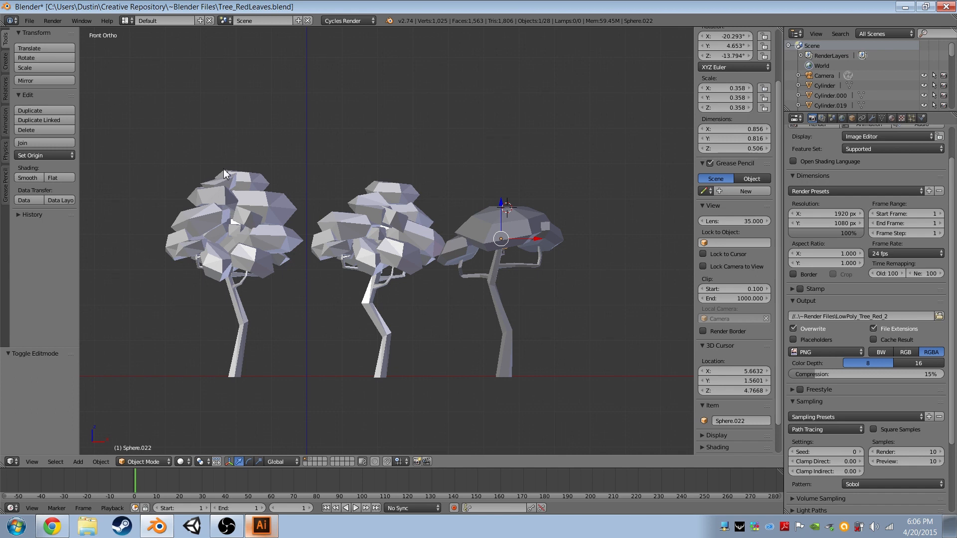
mouse_move(526, 257)
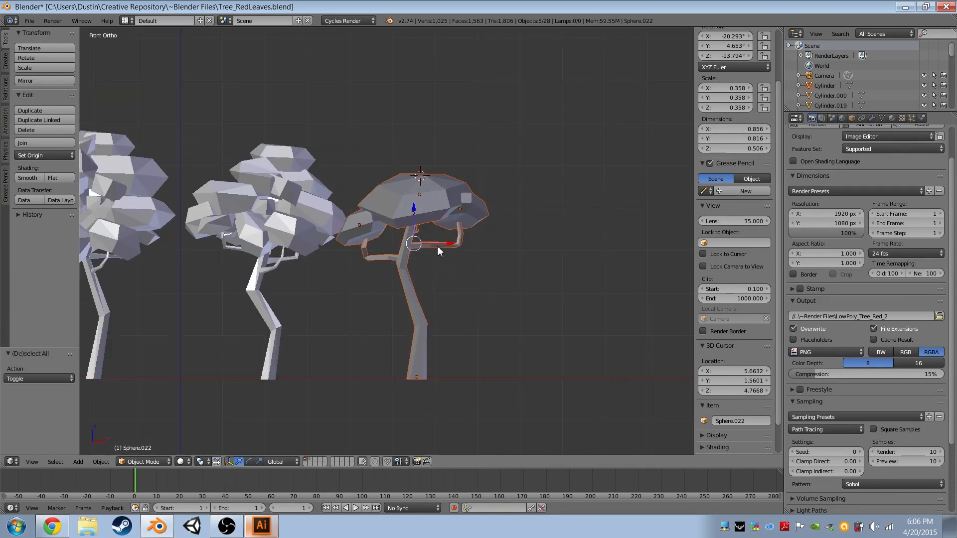
left_click_drag(436, 244, 414, 261)
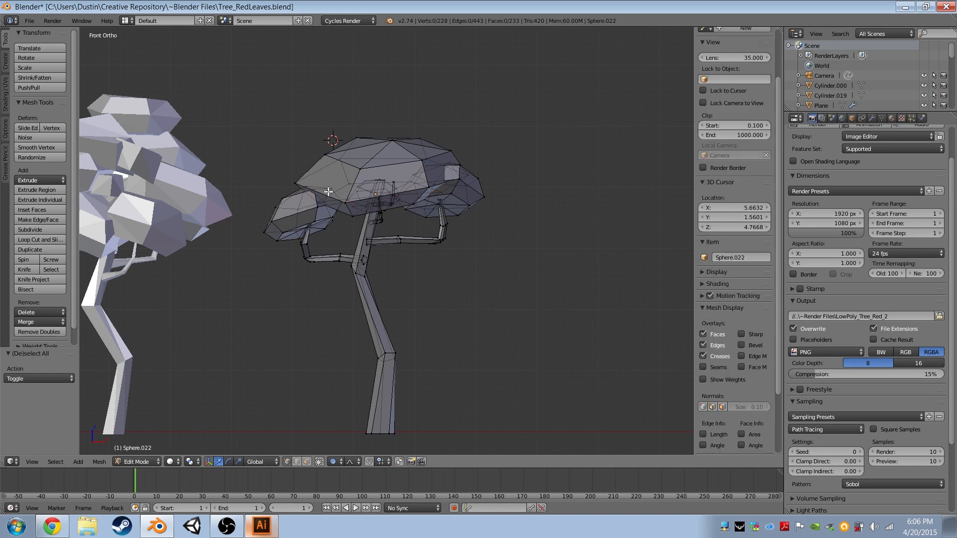
Join the selected tree parts into one mesh and reach the Add Modifier menu.
key("A")
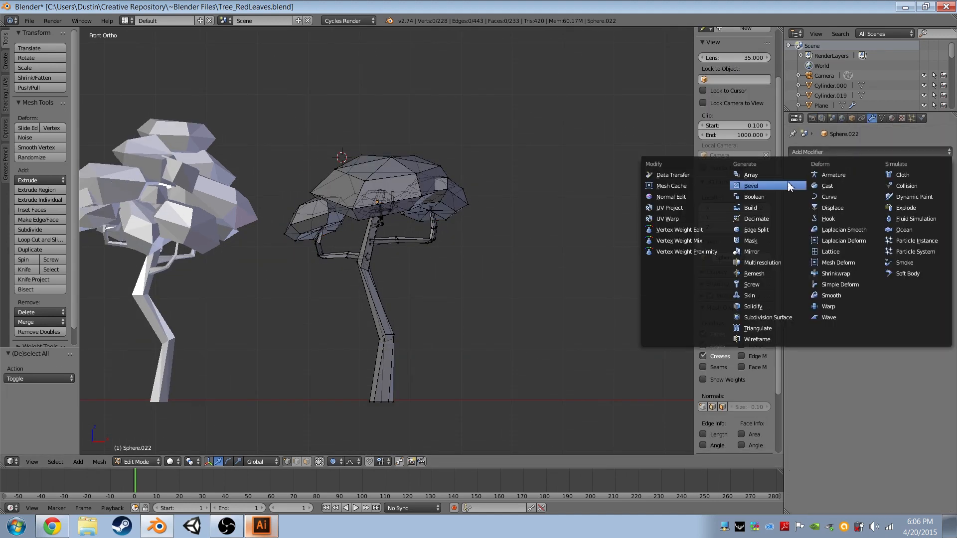
left_click(756, 218)
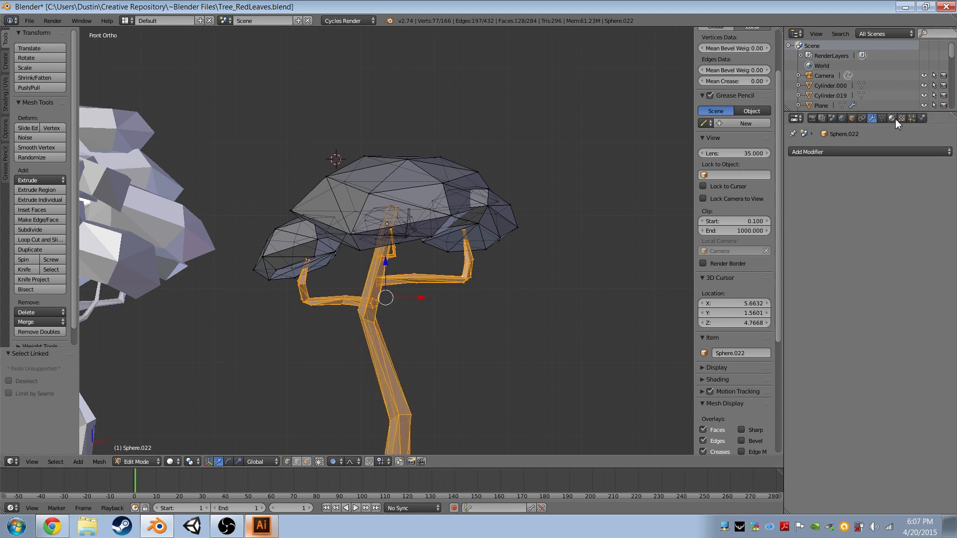
Show material colours in the viewport and add a second slot holding a Bark material.
left_click(796, 196)
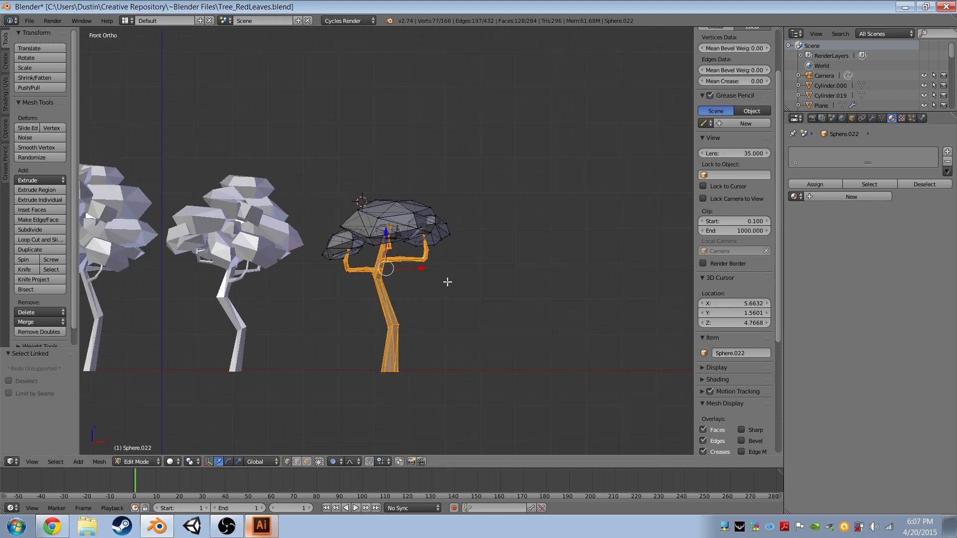
left_click(173, 462)
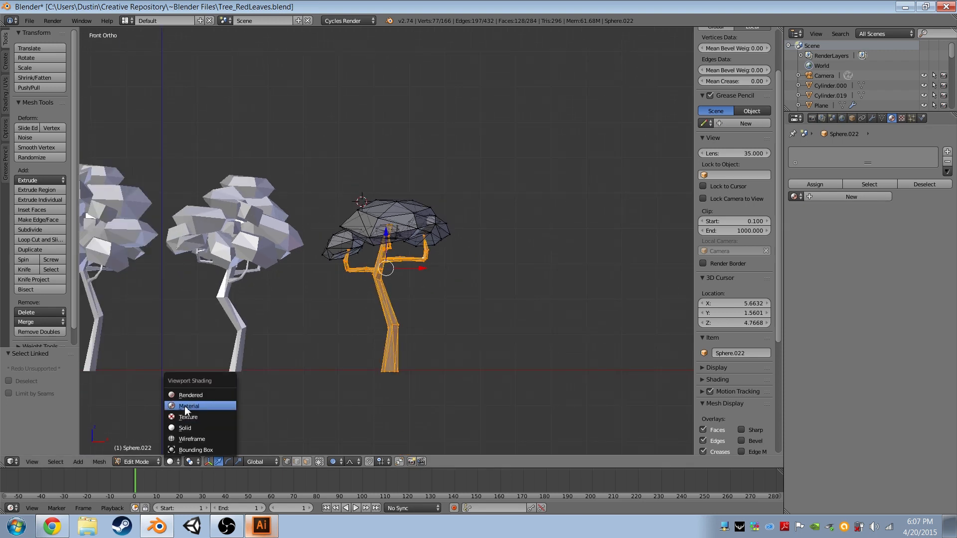
mouse_move(186, 409)
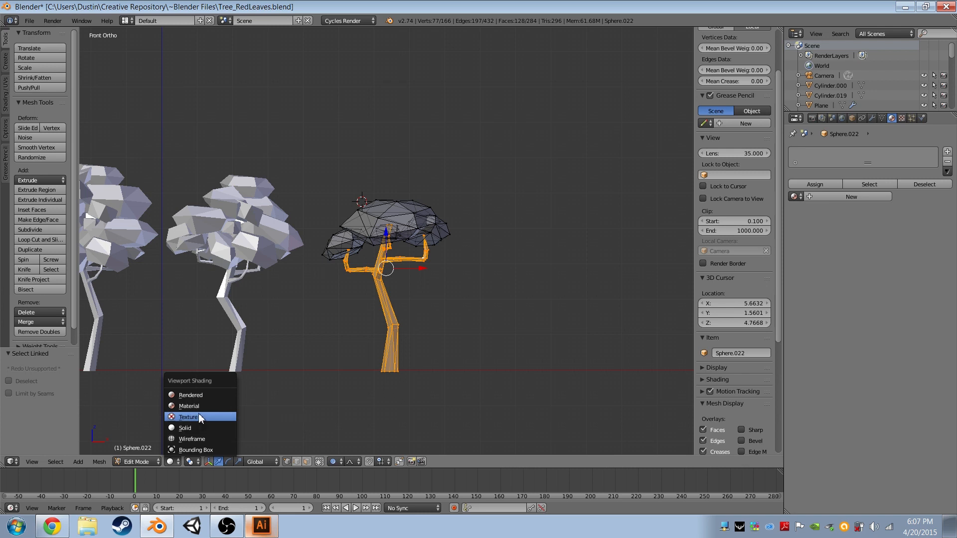
left_click(187, 417)
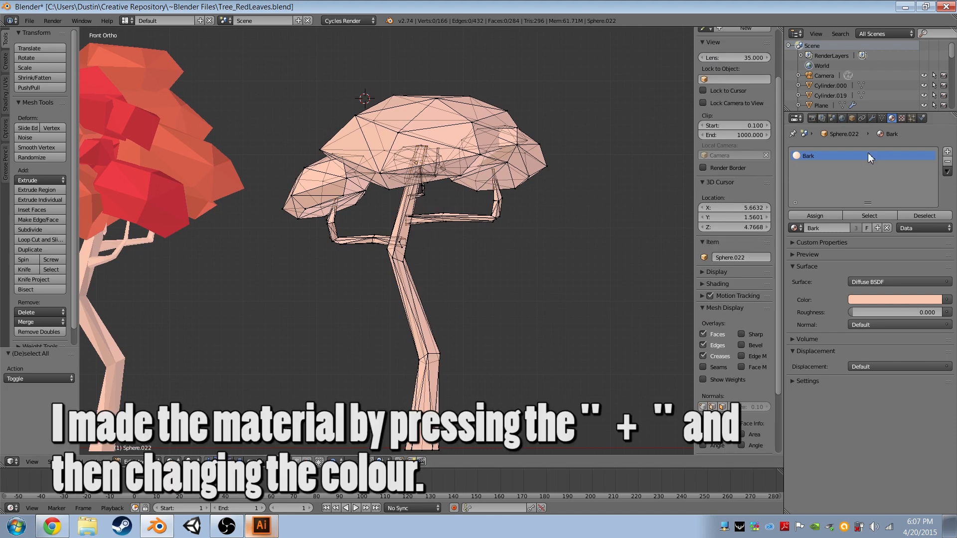
mouse_move(884, 177)
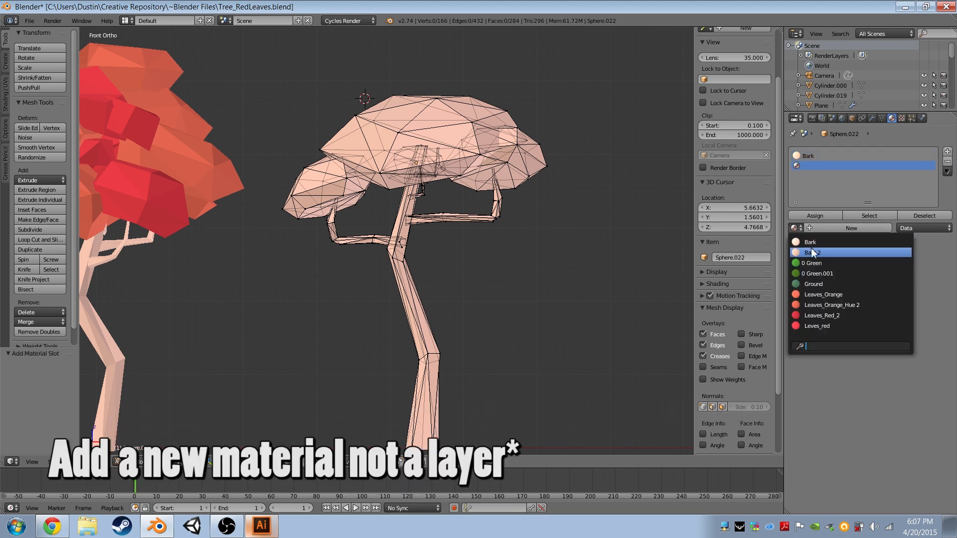
left_click(813, 252)
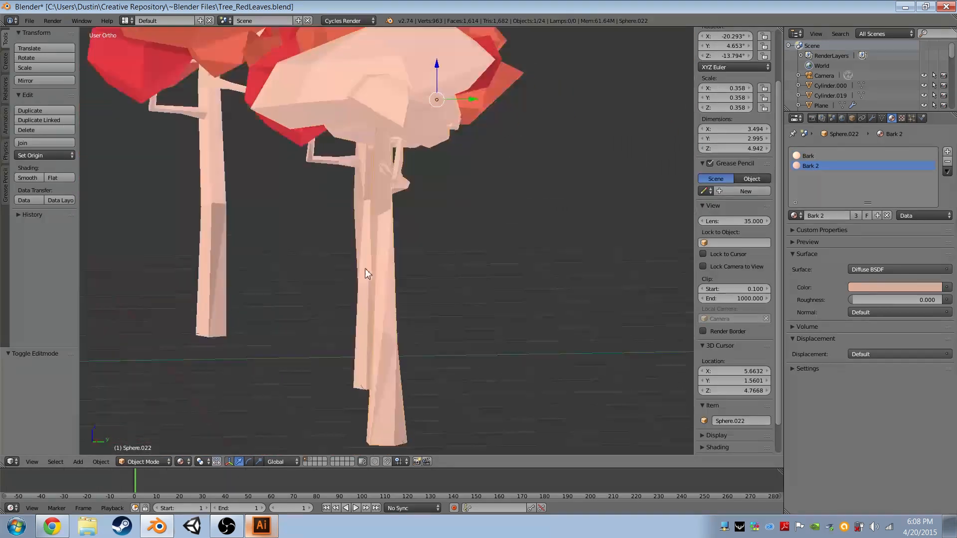
Orbit the view closer to the tree before adding the next material slot.
left_click_drag(366, 275, 372, 350)
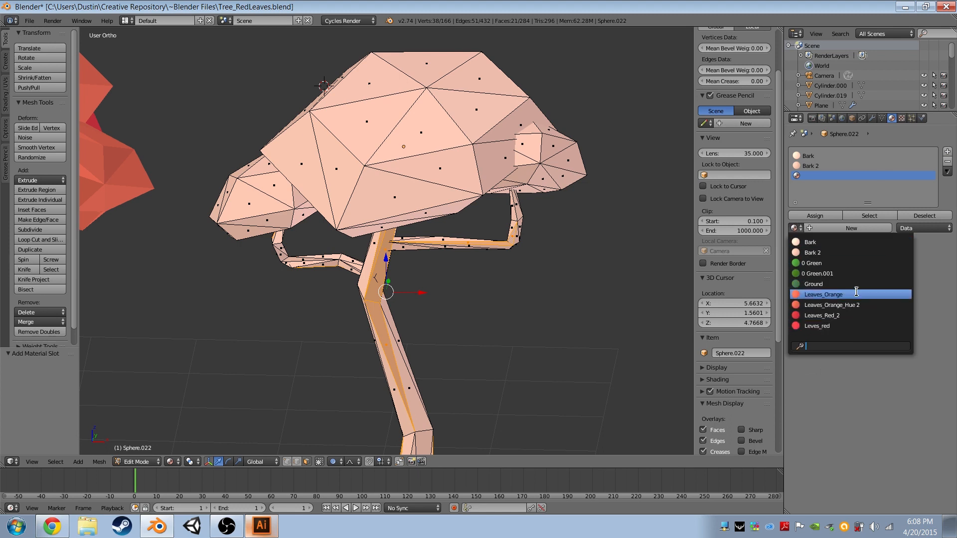
Load the Leaves_Orange material and colour the main canopy orange, a side cluster red.
left_click(822, 315)
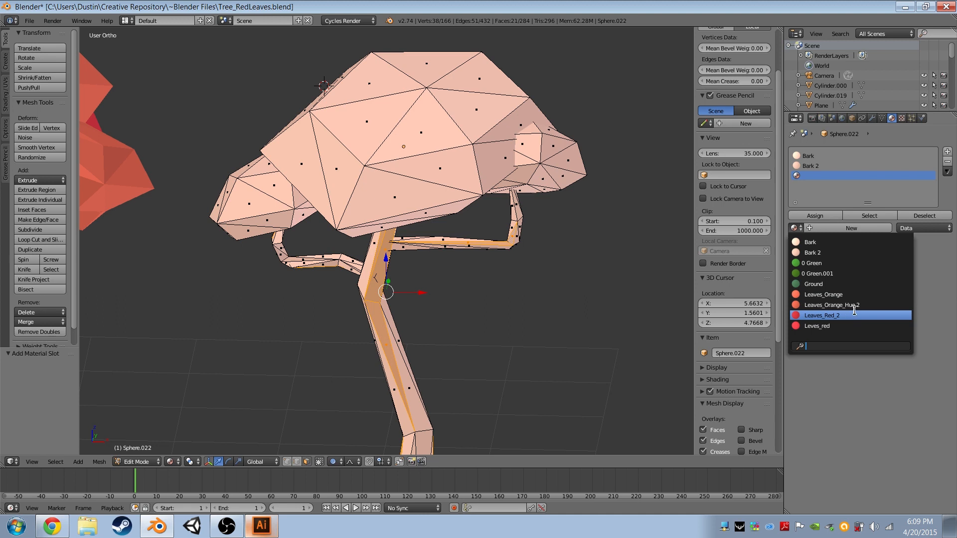
left_click(831, 305)
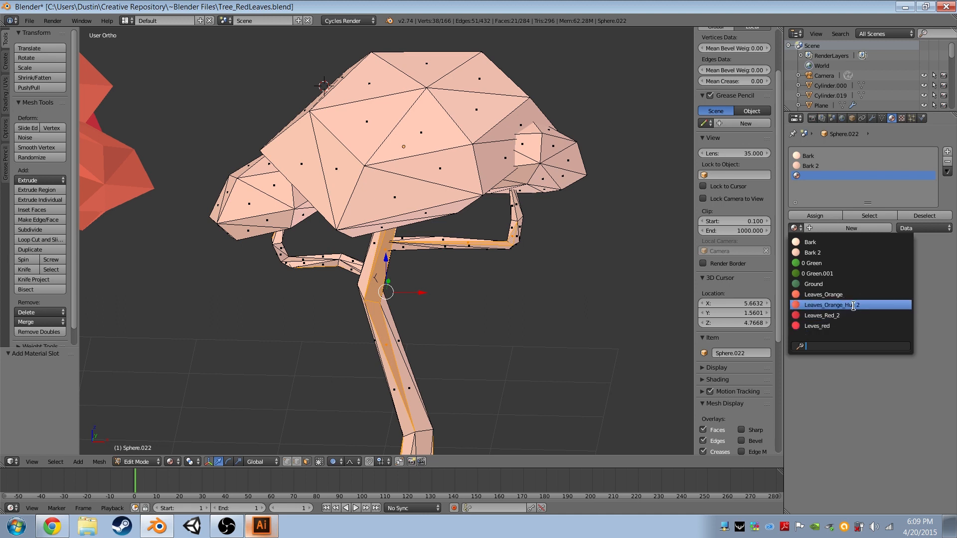
left_click(824, 294)
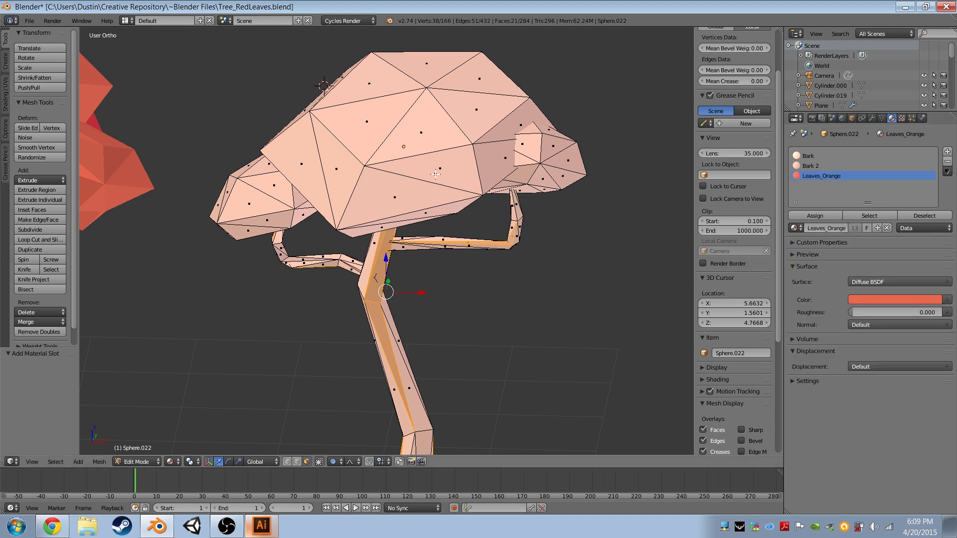
left_click(808, 155)
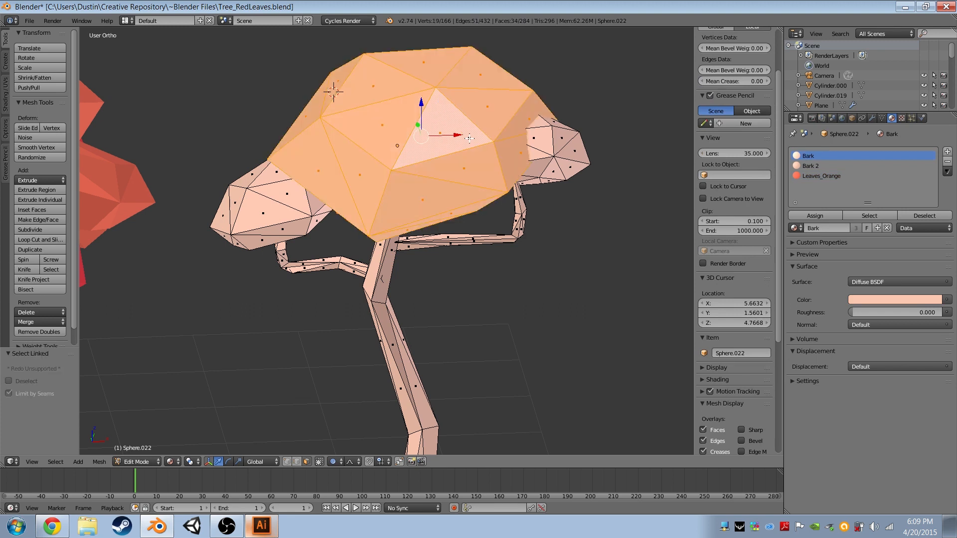
left_click(821, 175)
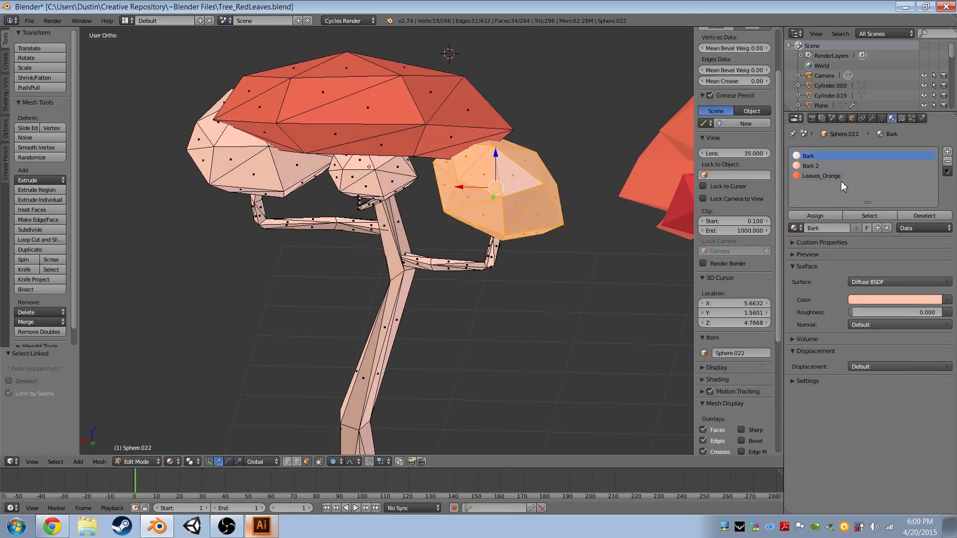
left_click(822, 176)
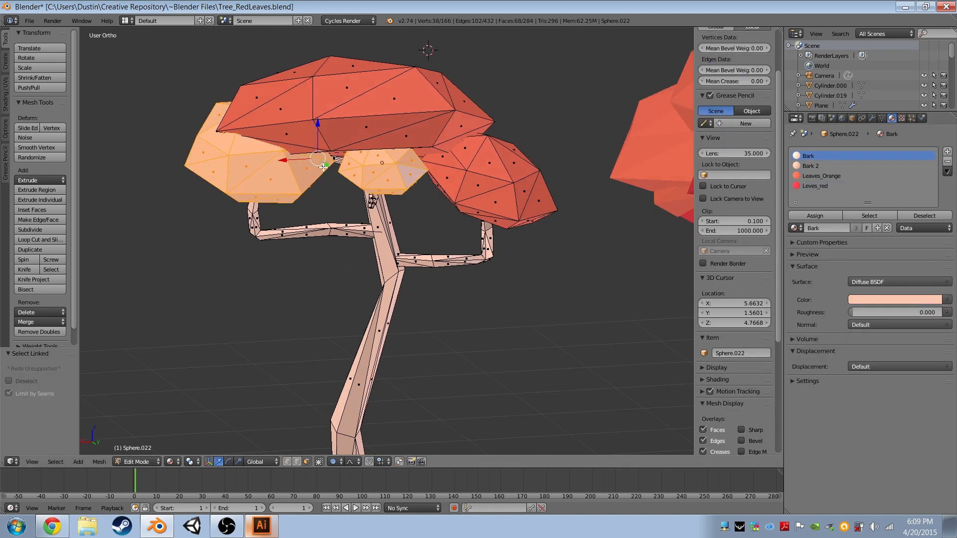
Add a fifth slot and link the existing Leaves_Orange_Hue 2 material to it.
left_click(816, 185)
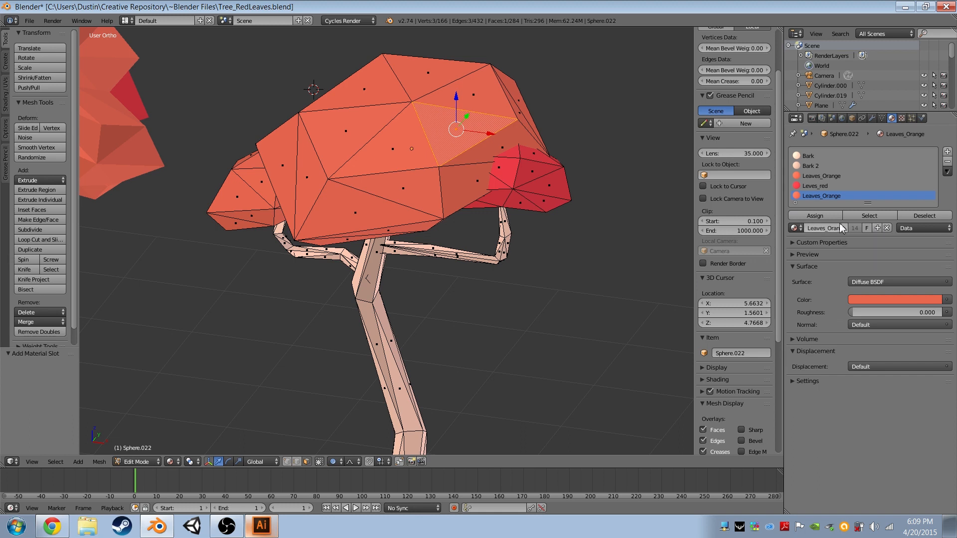
mouse_move(797, 228)
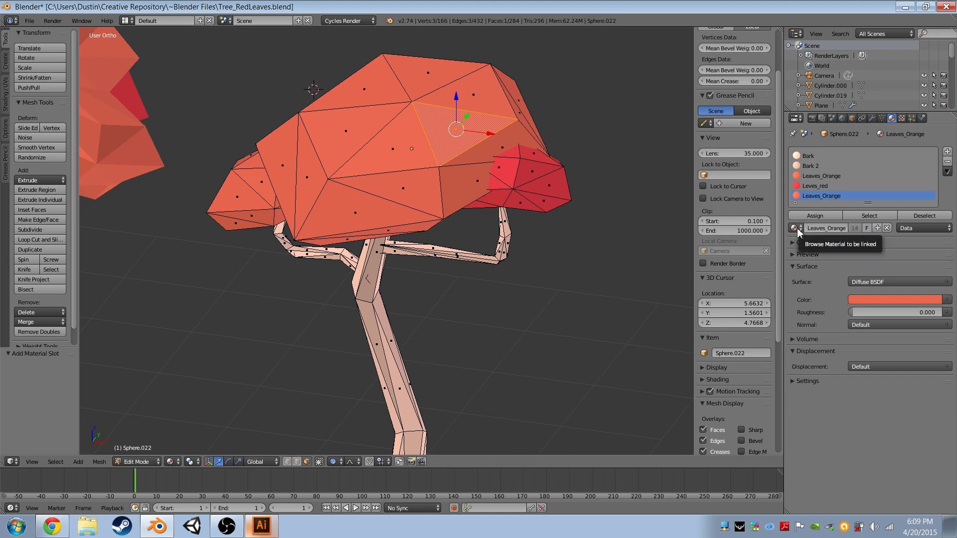
left_click(897, 299)
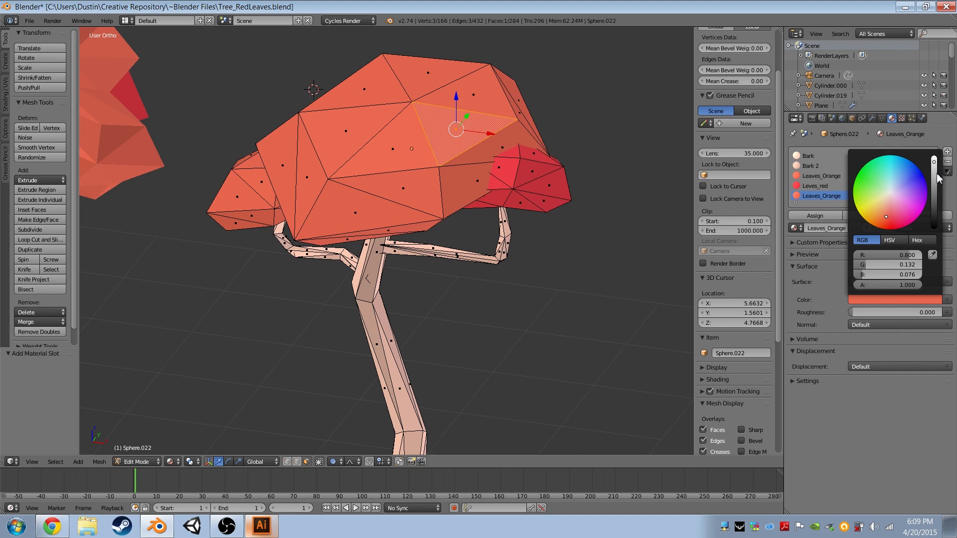
mouse_move(935, 185)
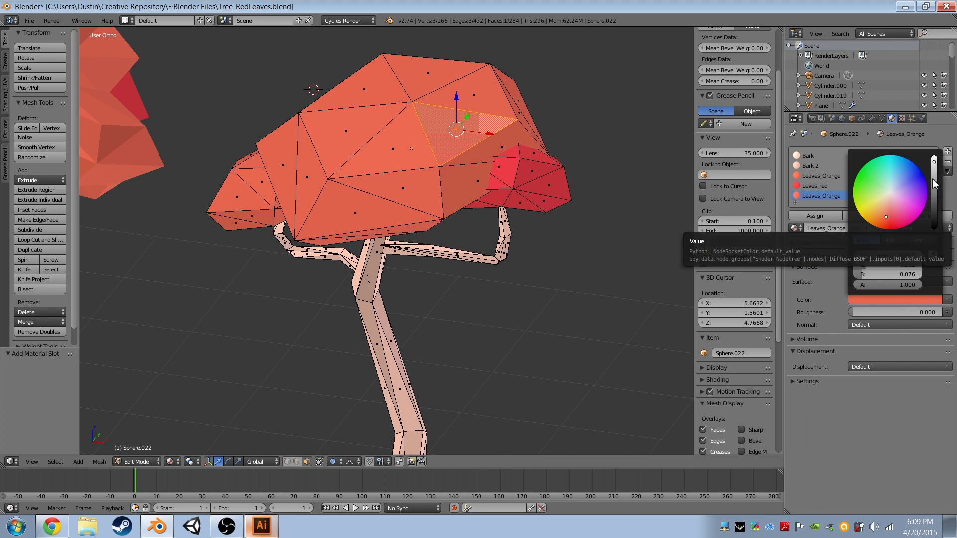
mouse_move(935, 176)
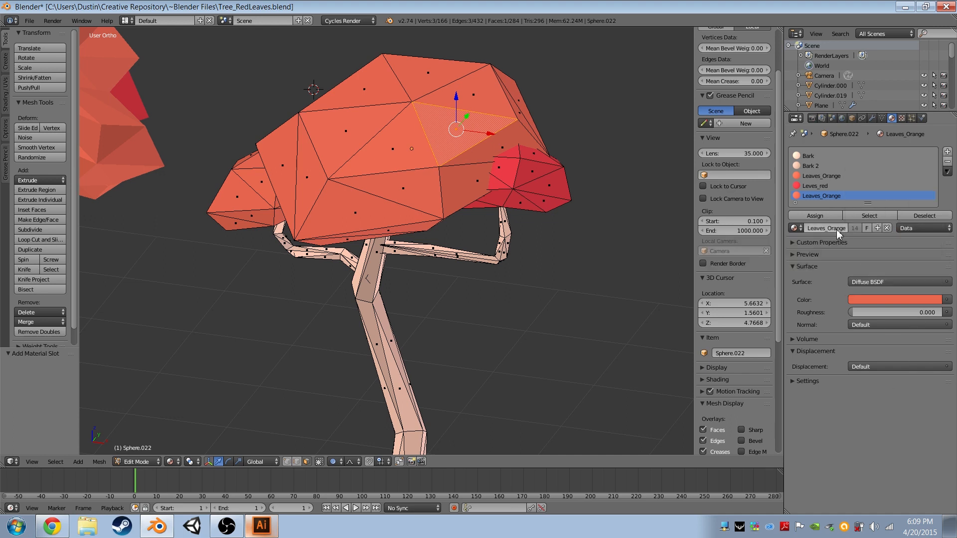
left_click(805, 228)
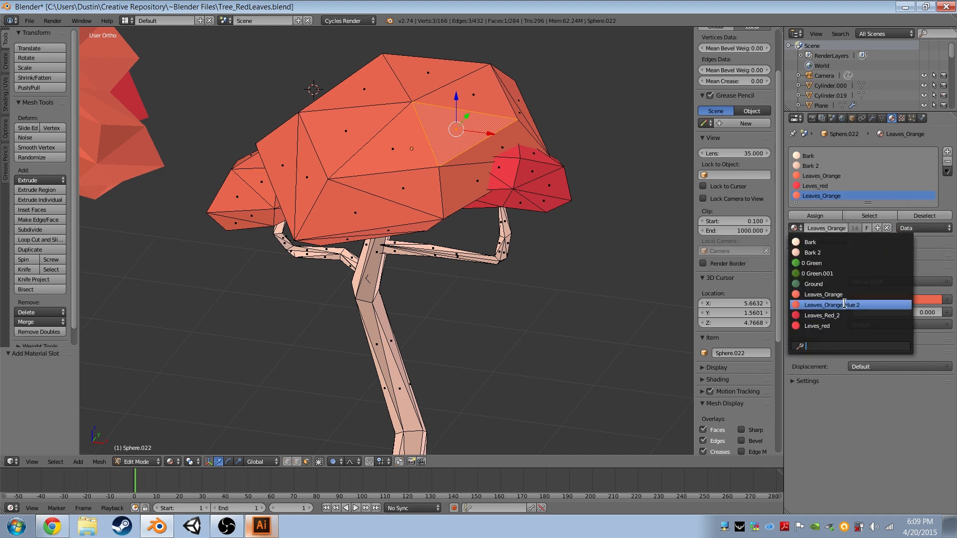
left_click(838, 305)
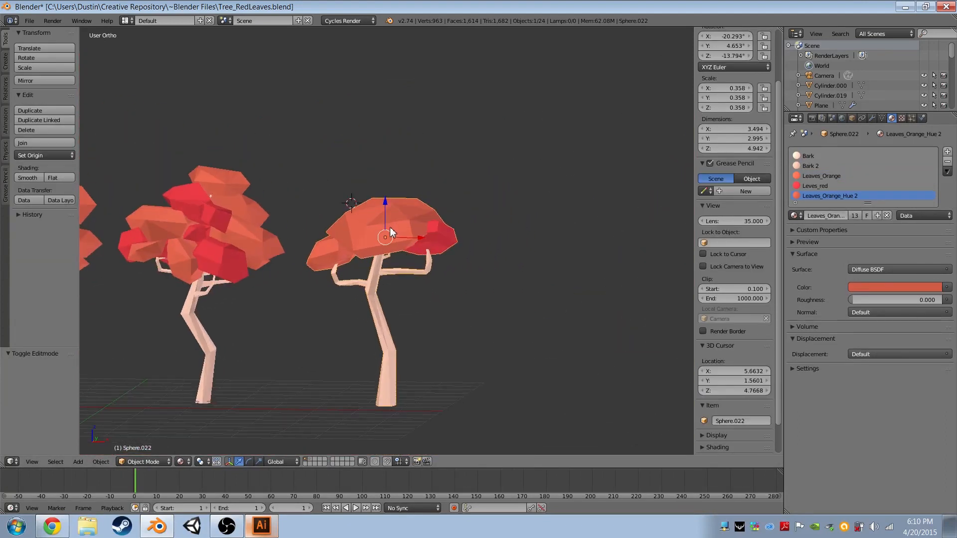
Assign the Leaves_Red 2 material to the lower leaf clusters in Edit Mode.
key("Tab")
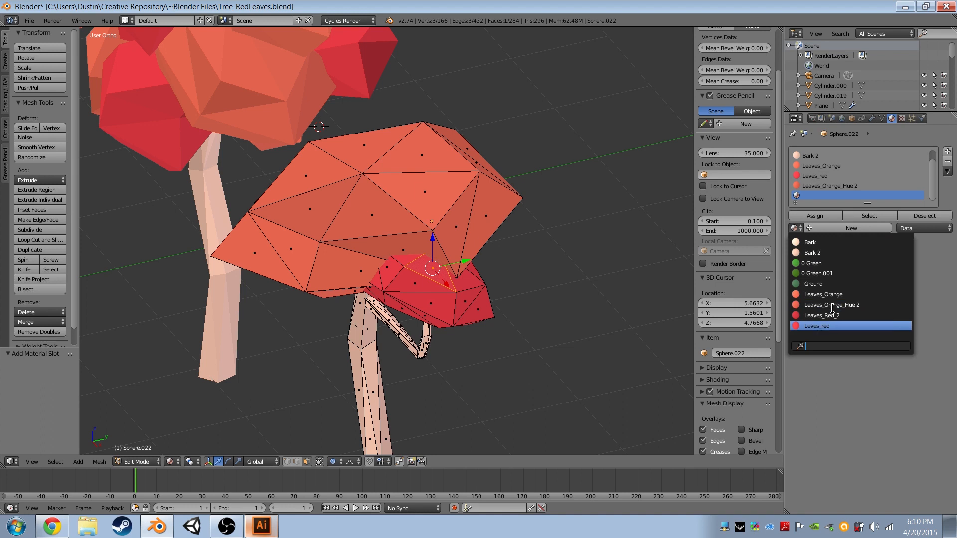
left_click(823, 315)
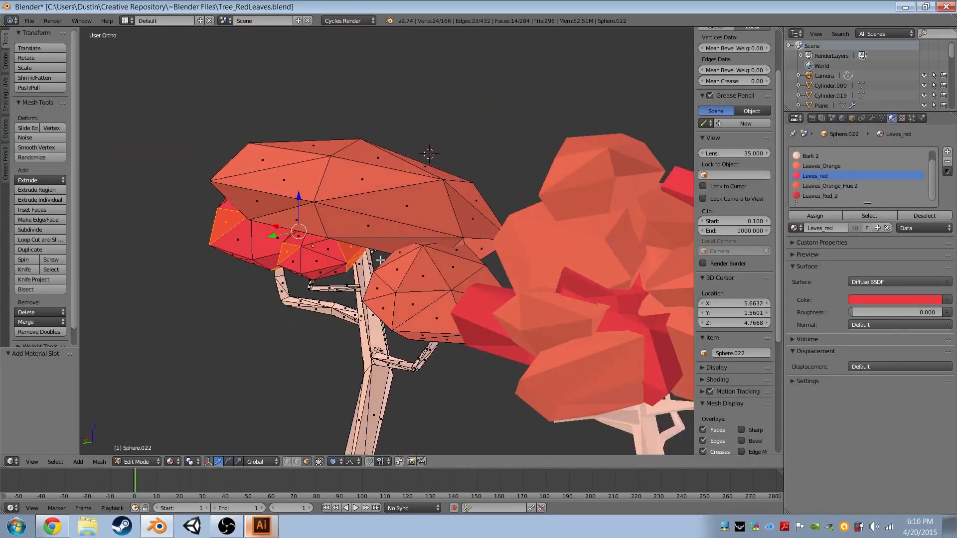
left_click(819, 195)
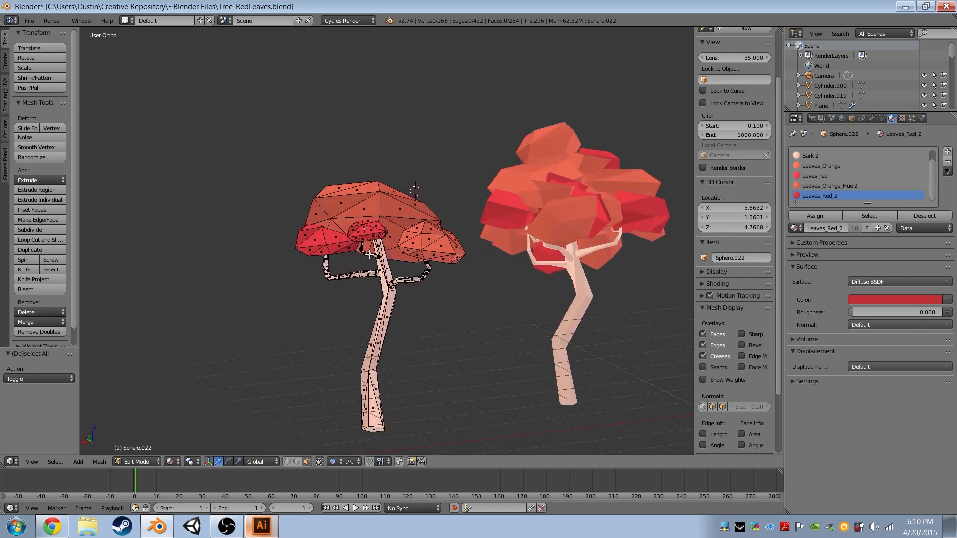
key("Tab")
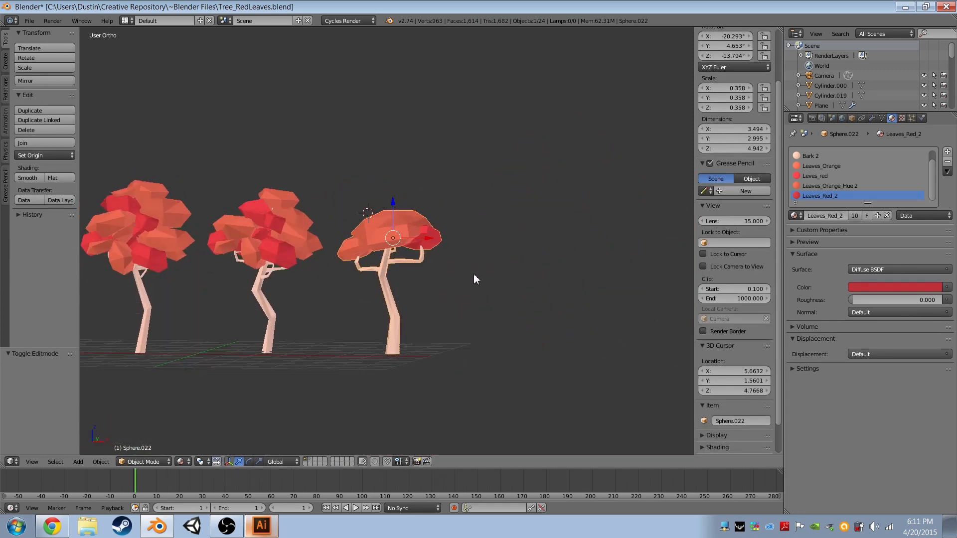
From front view, duplicate the tree to the right and reposition one of its leaf clusters.
key("KP_1")
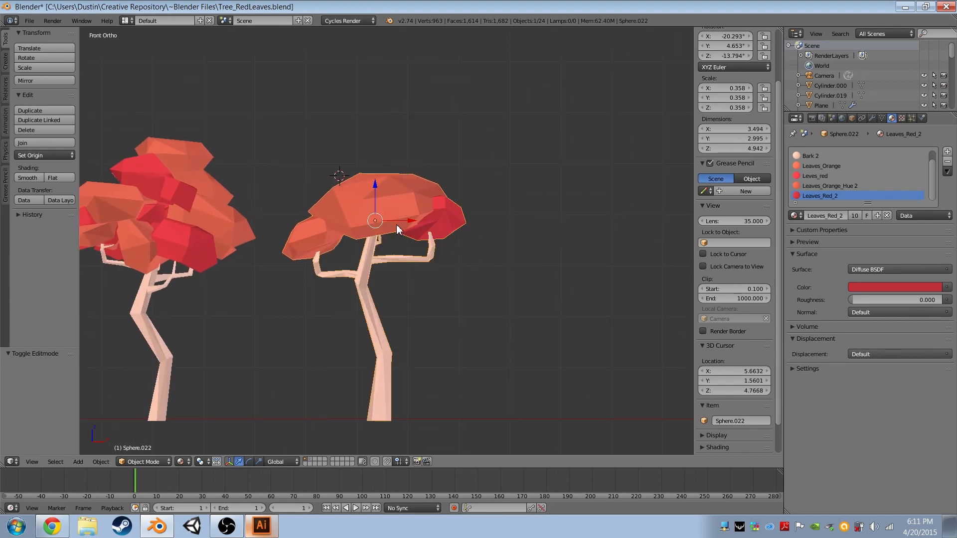
left_click_drag(391, 219, 598, 207)
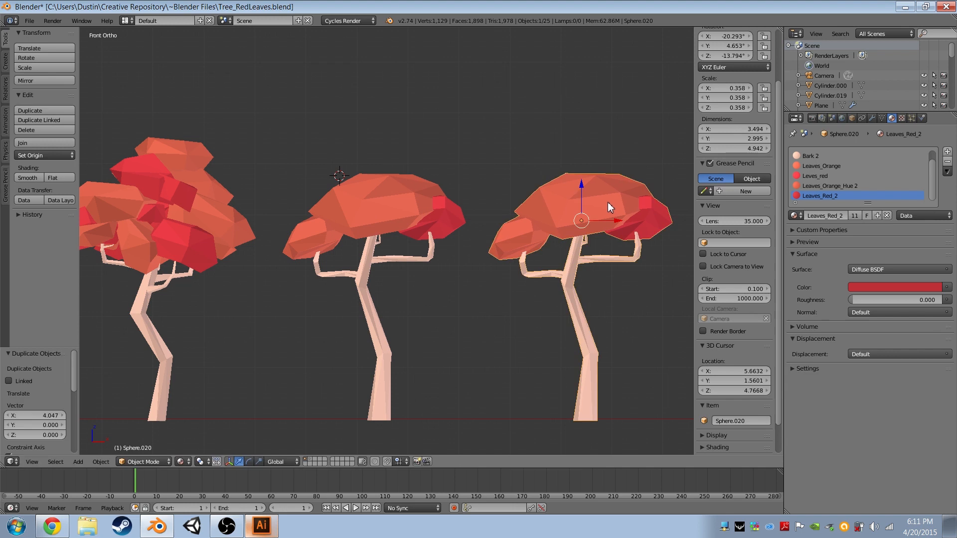
key("Tab")
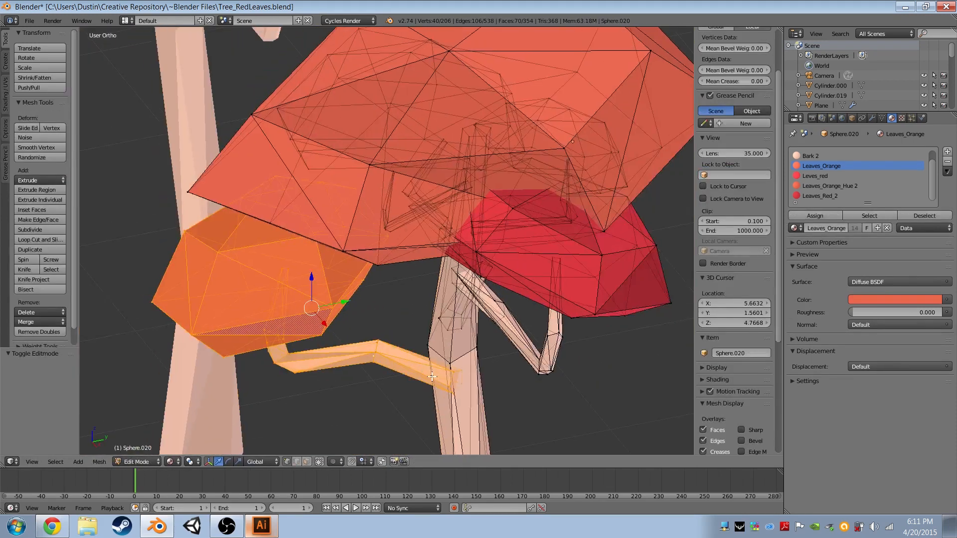
key("Tab")
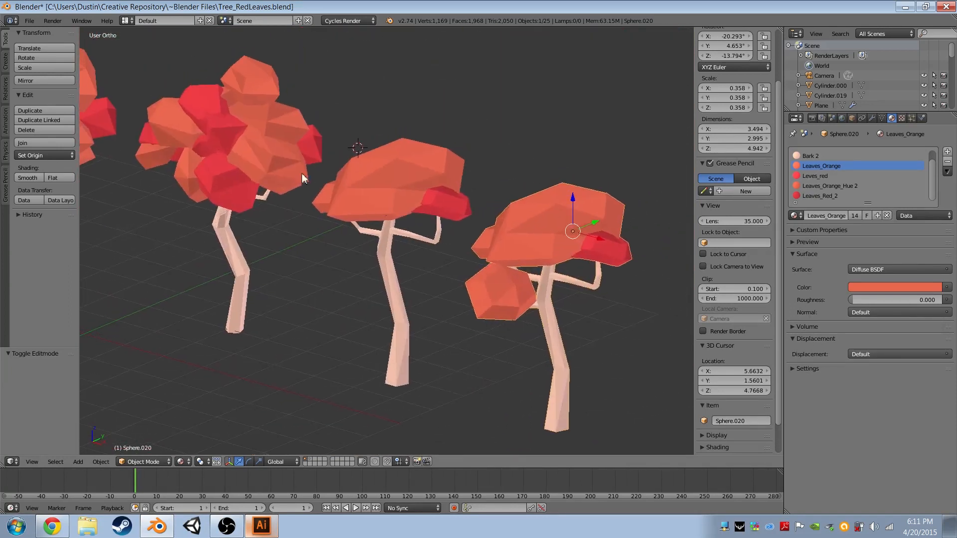
Turn clusters red, raise them onto the canopy top and enlarge the central cluster.
key("Tab")
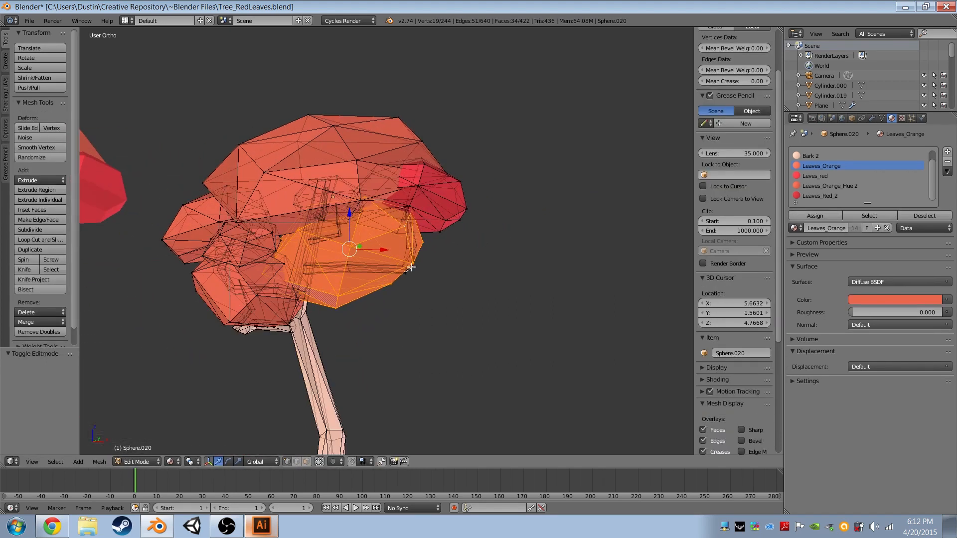
left_click(816, 175)
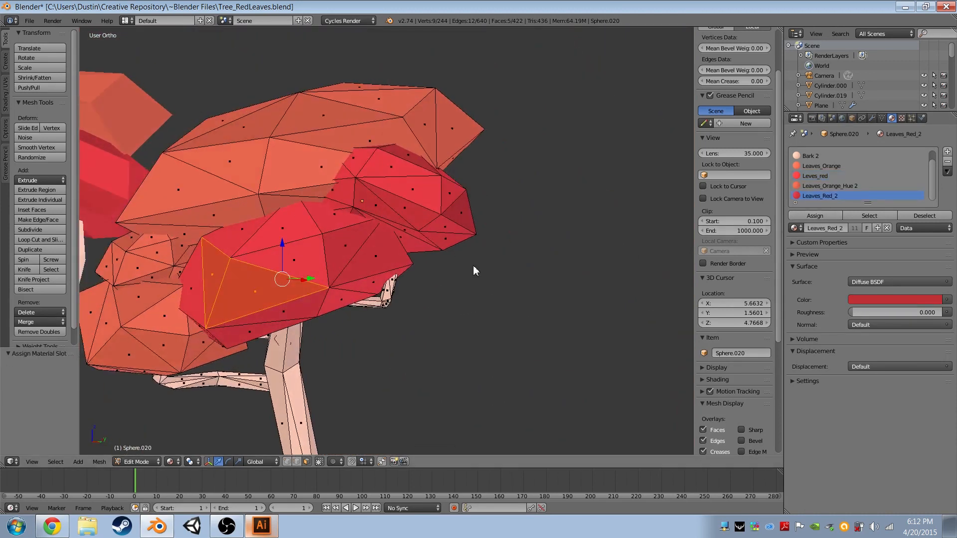
key("Tab")
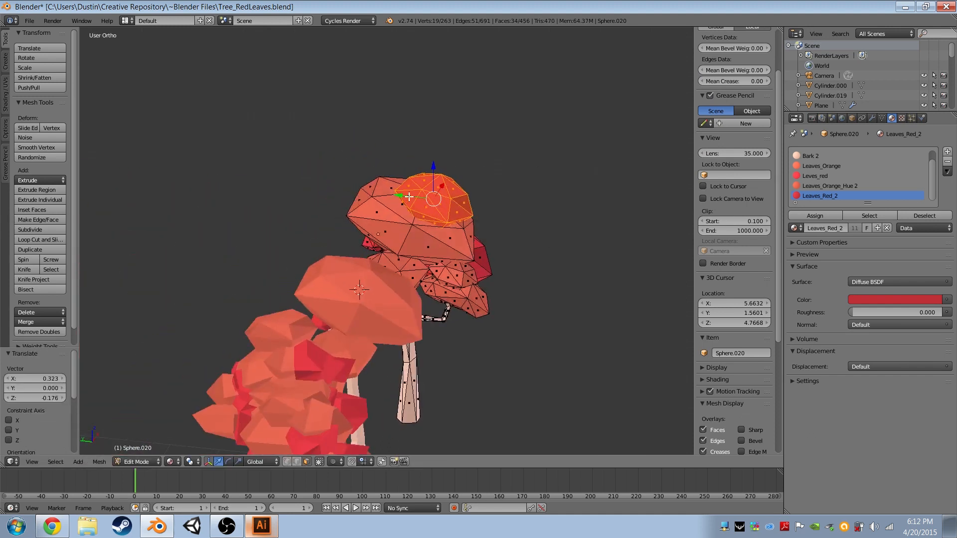
left_click_drag(428, 196, 451, 219)
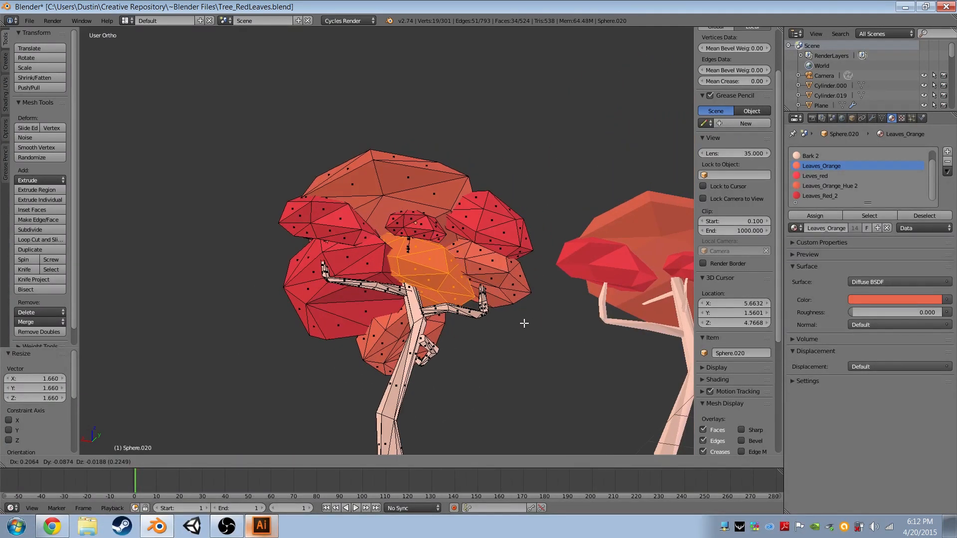
key("Tab")
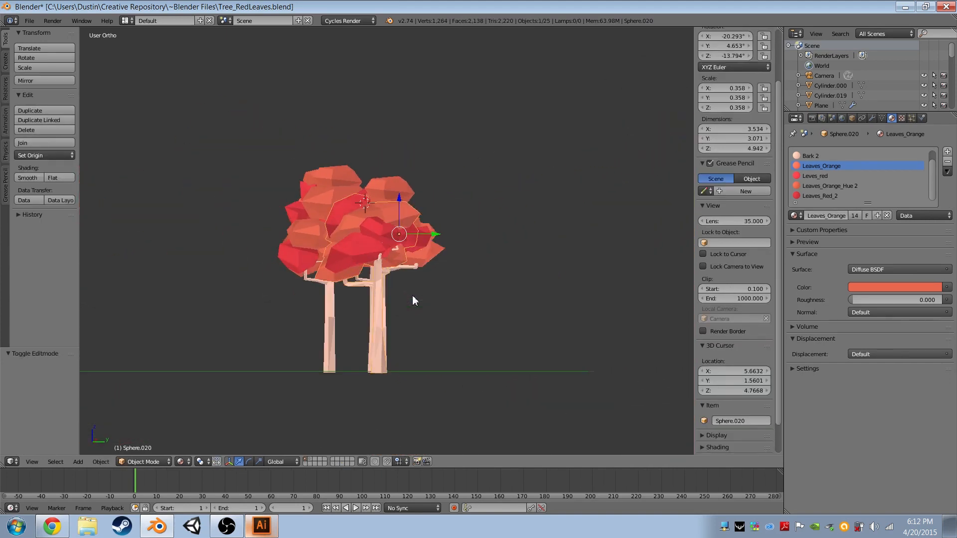
Orbit to frame all four trees and align the active camera to that view.
left_click_drag(412, 300, 322, 278)
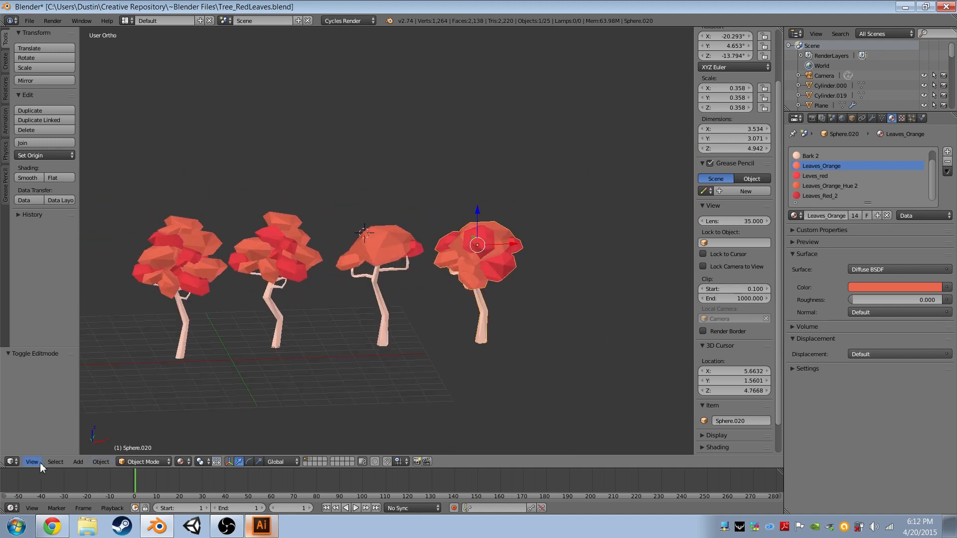
left_click(31, 462)
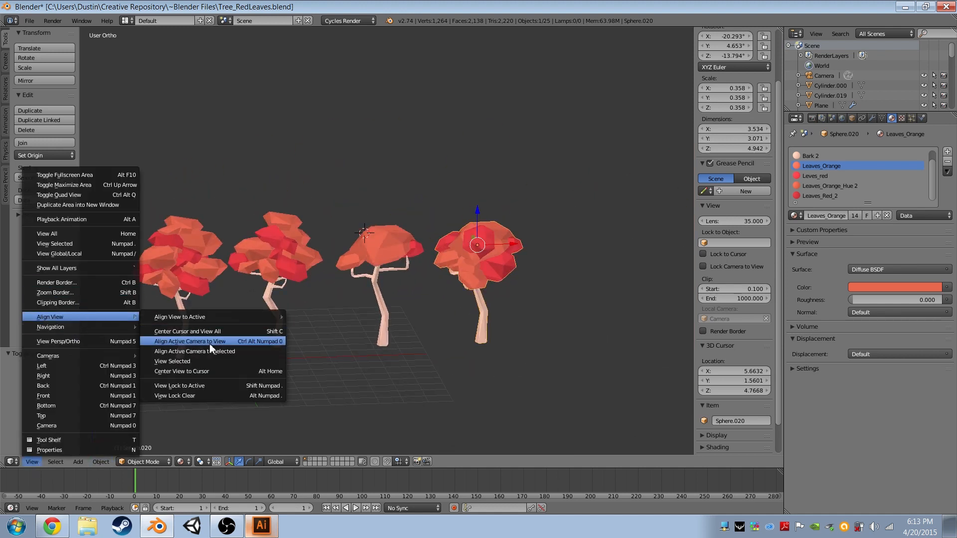
left_click(189, 341)
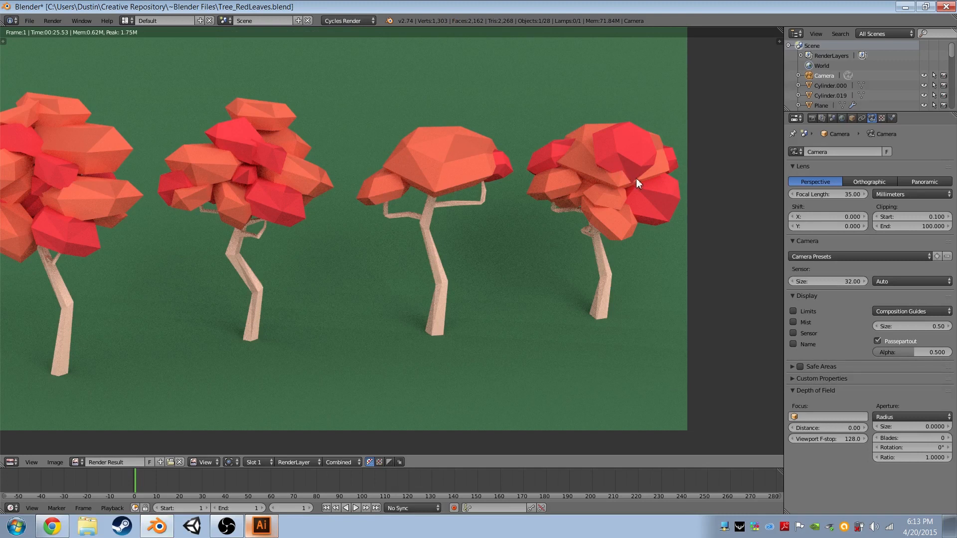
mouse_move(622, 180)
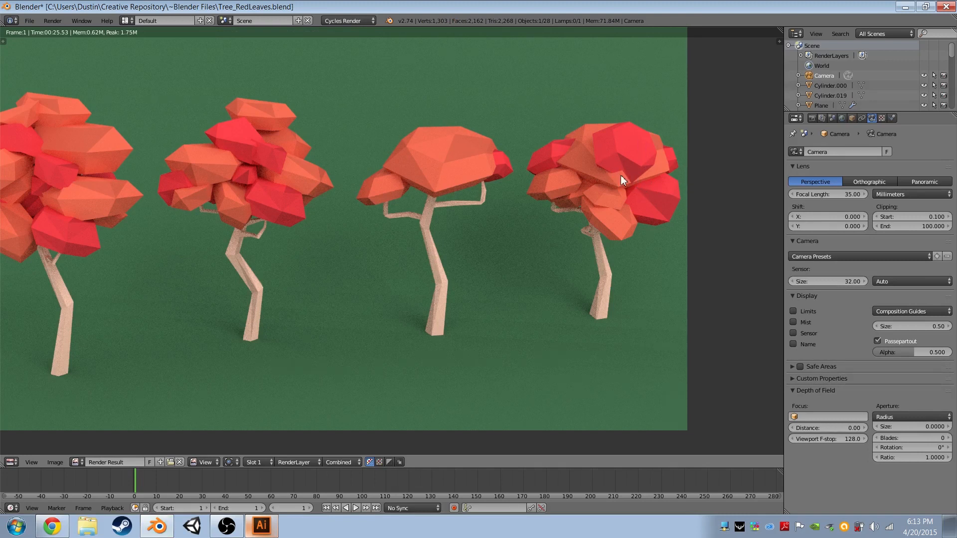
mouse_move(663, 263)
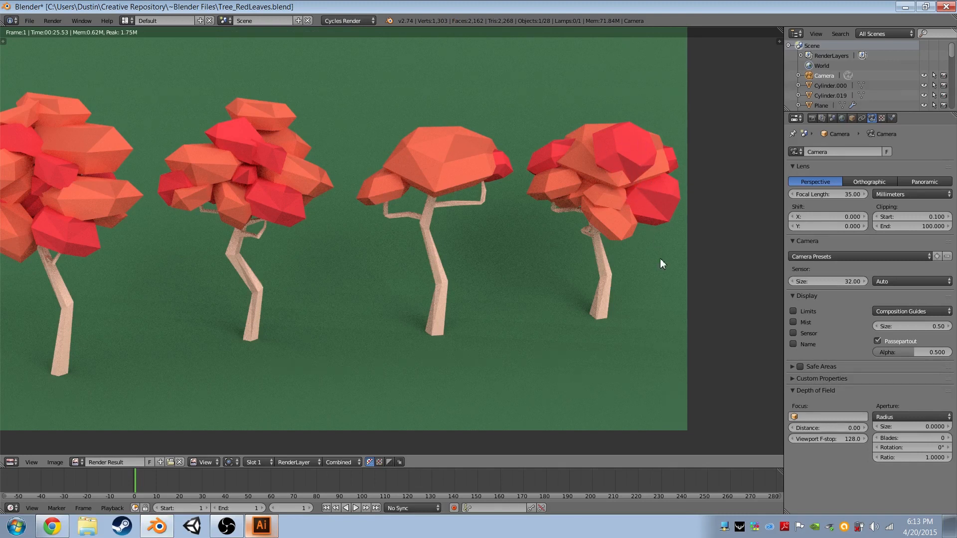